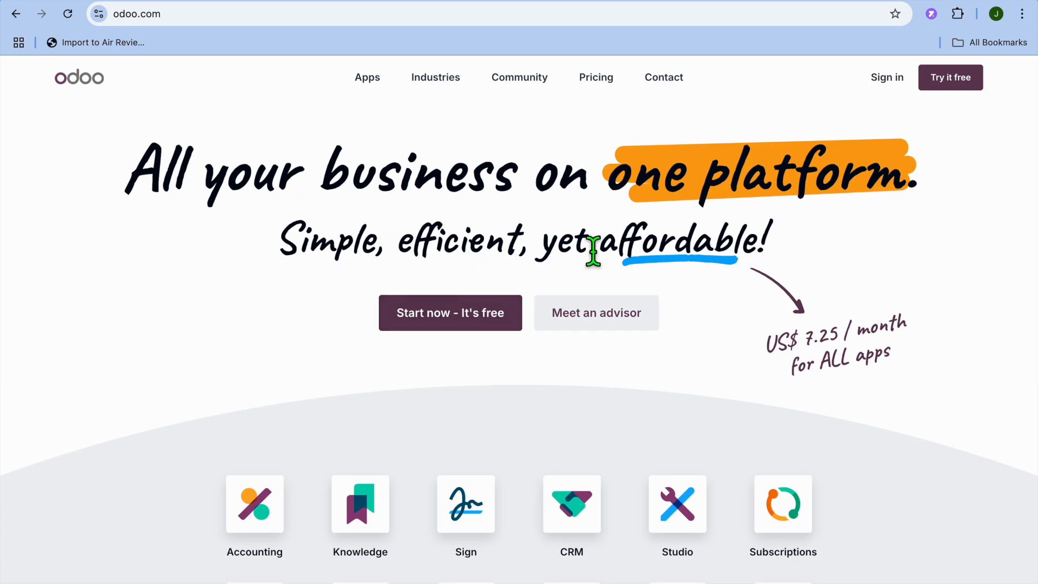
Start a free Odoo trial with only the Website app selected.
left_click(950, 77)
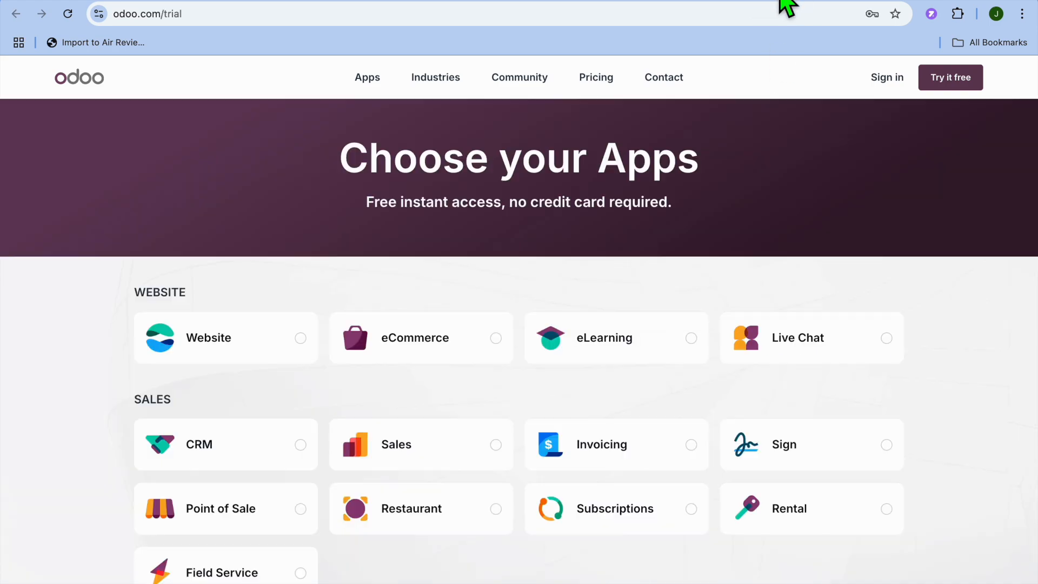
mouse_move(634, 251)
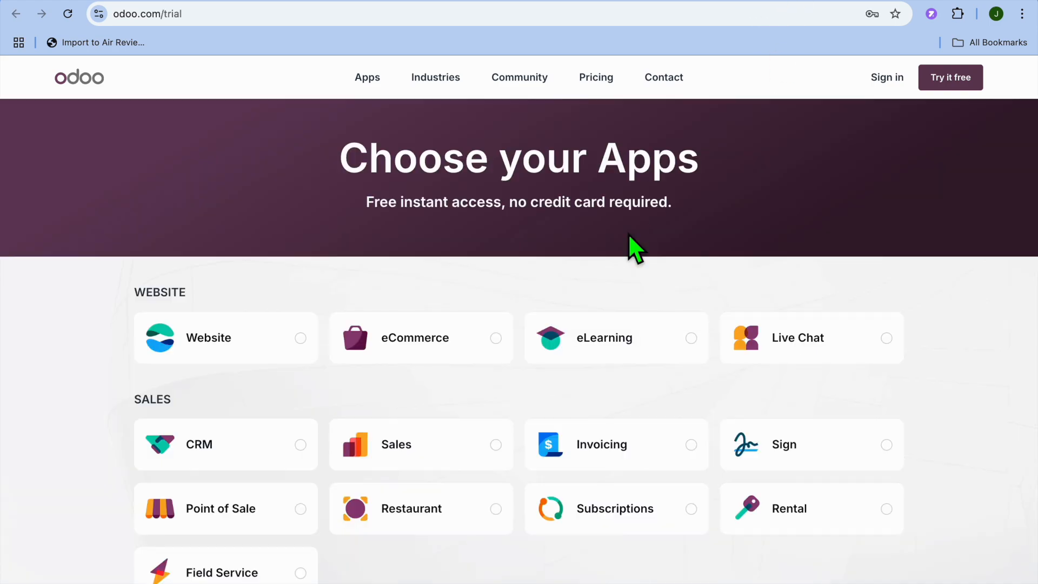
left_click(225, 337)
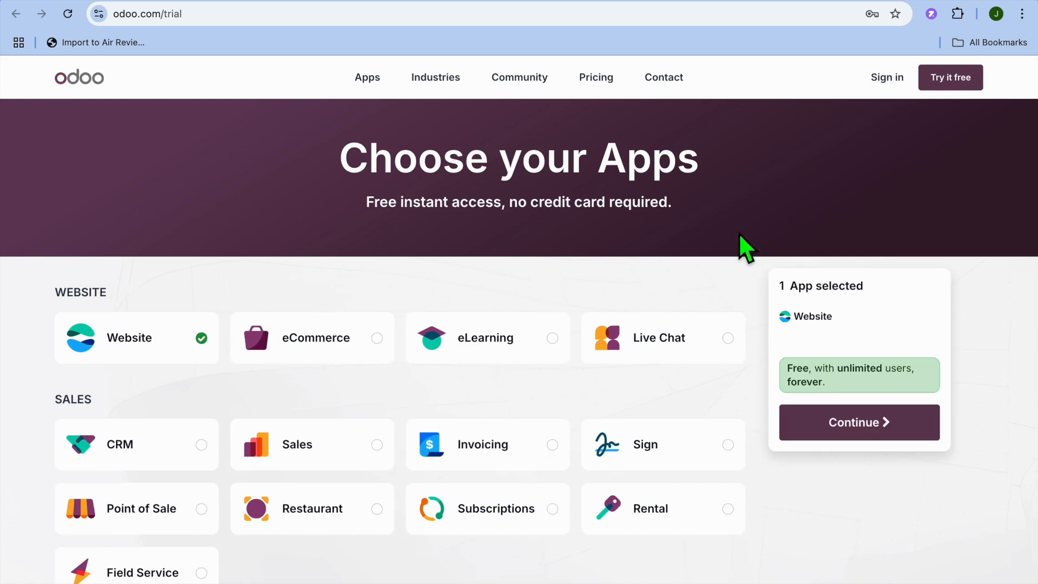
left_click(858, 423)
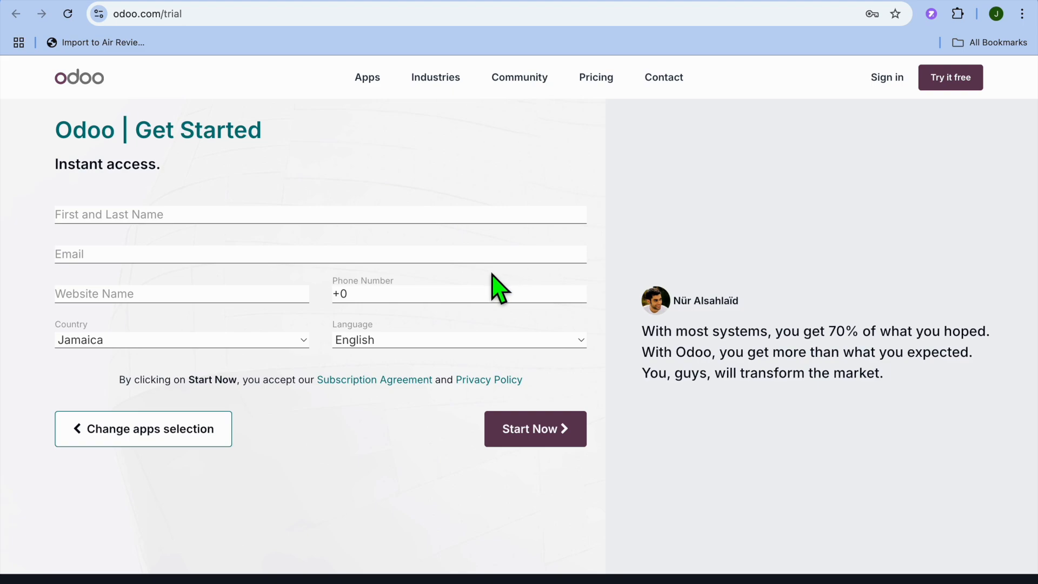
mouse_move(391, 402)
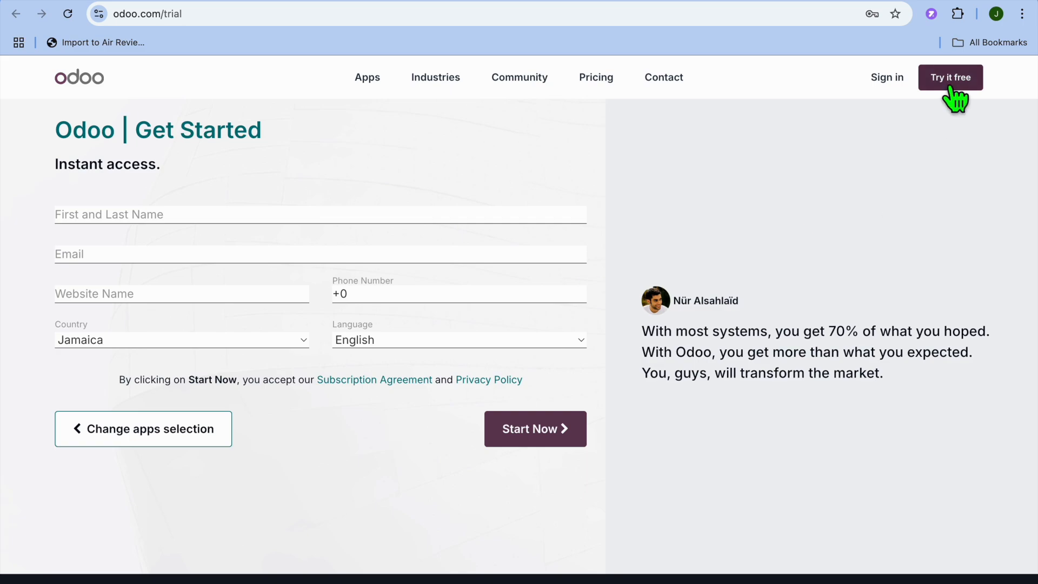
Submit the Get Started form to create the trial database.
left_click(534, 428)
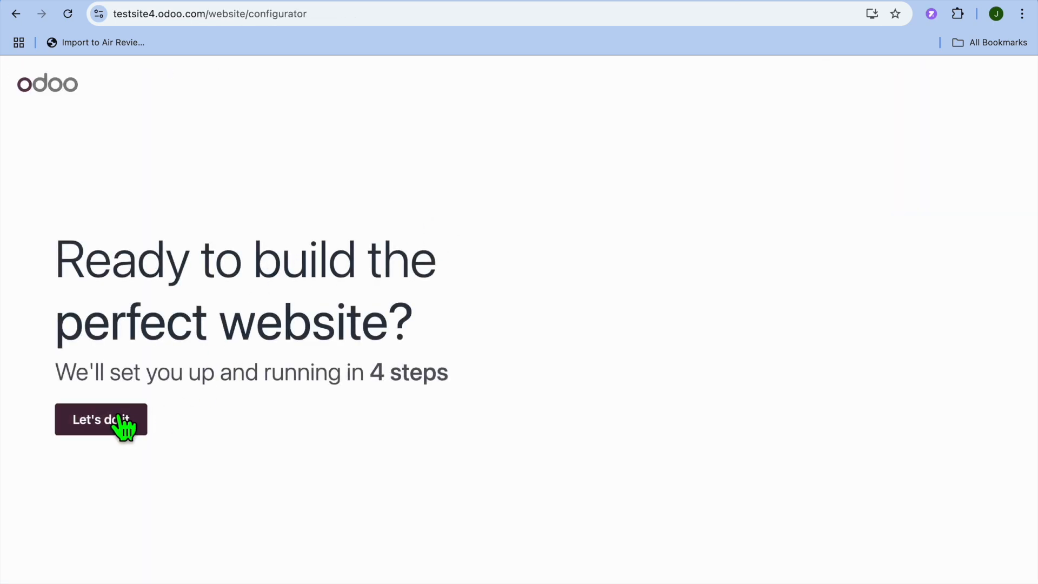
Describe the site as a business website for an aerial photographer and pick a main objective.
left_click(101, 419)
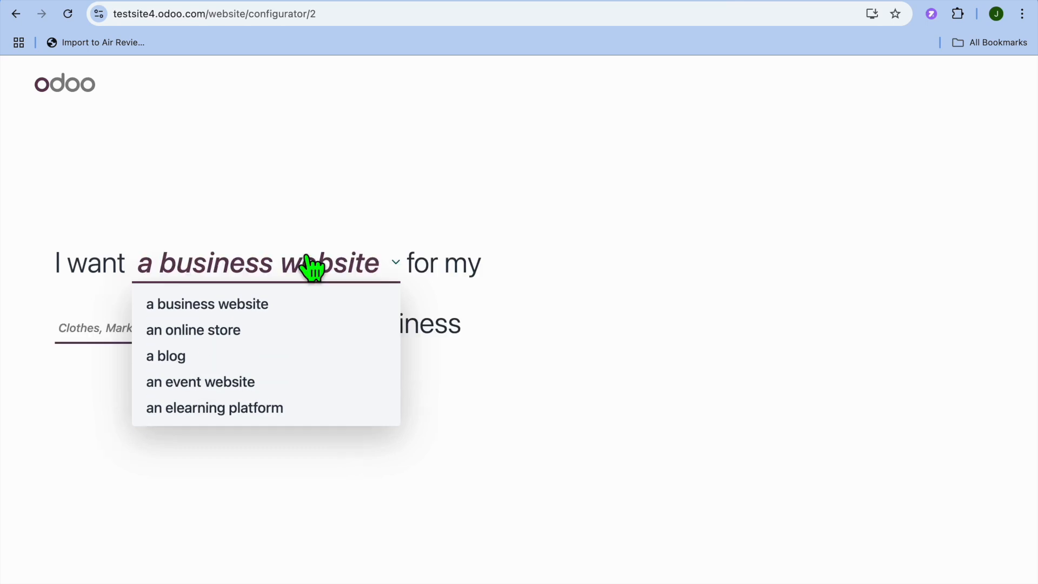
left_click(207, 304)
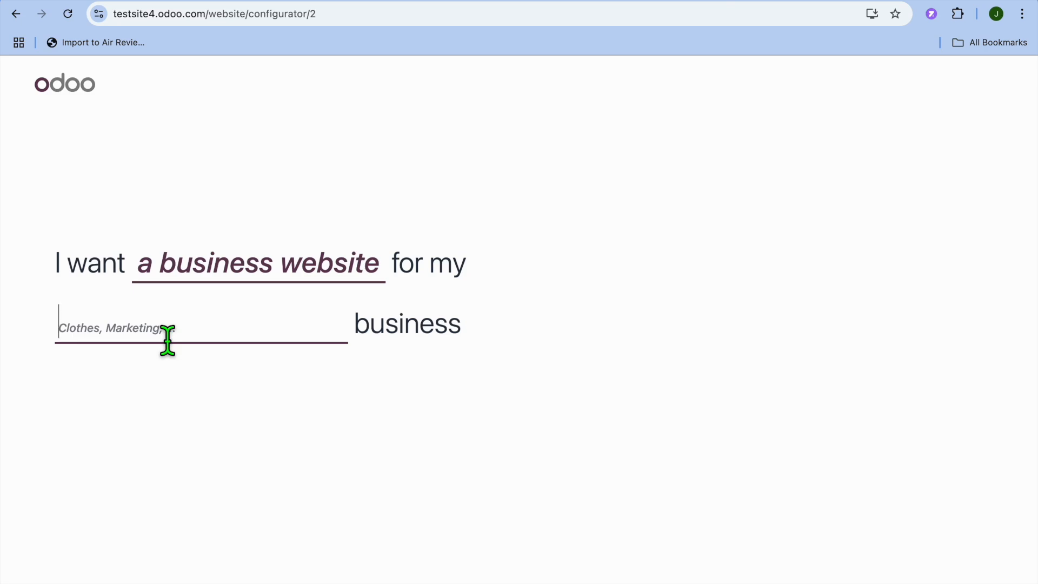
type("photo")
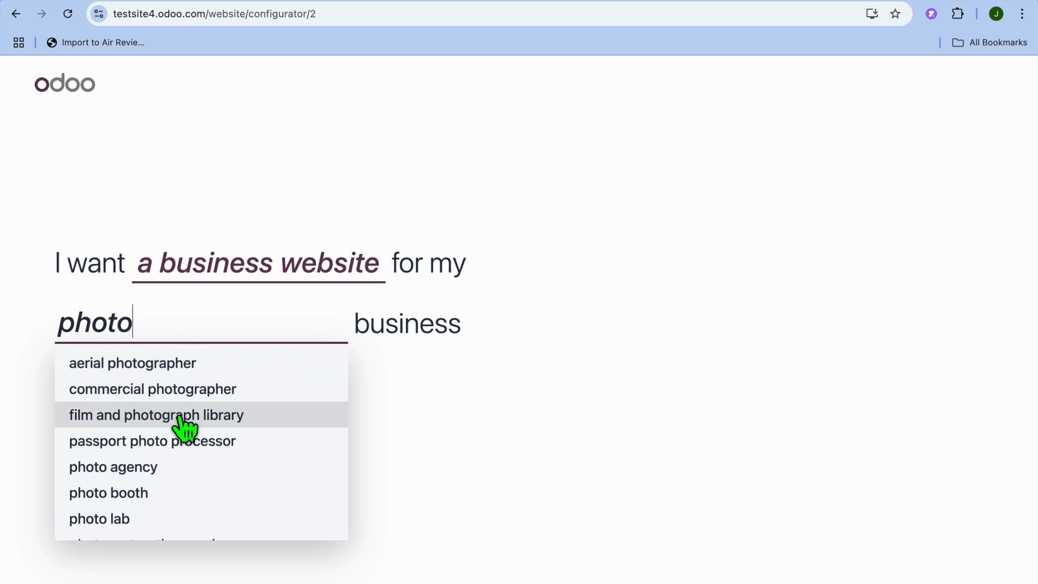
mouse_move(212, 394)
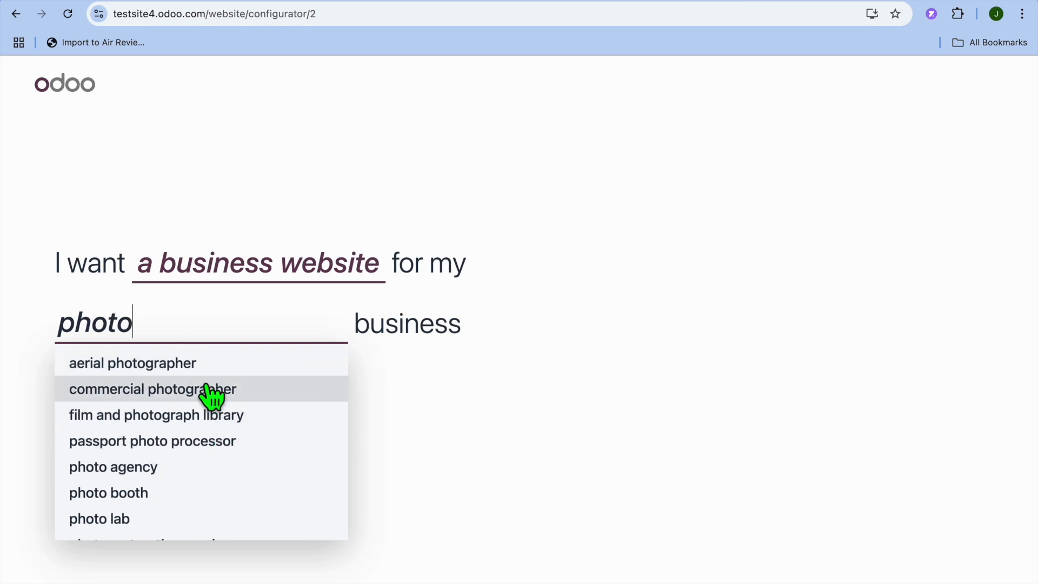
left_click(133, 363)
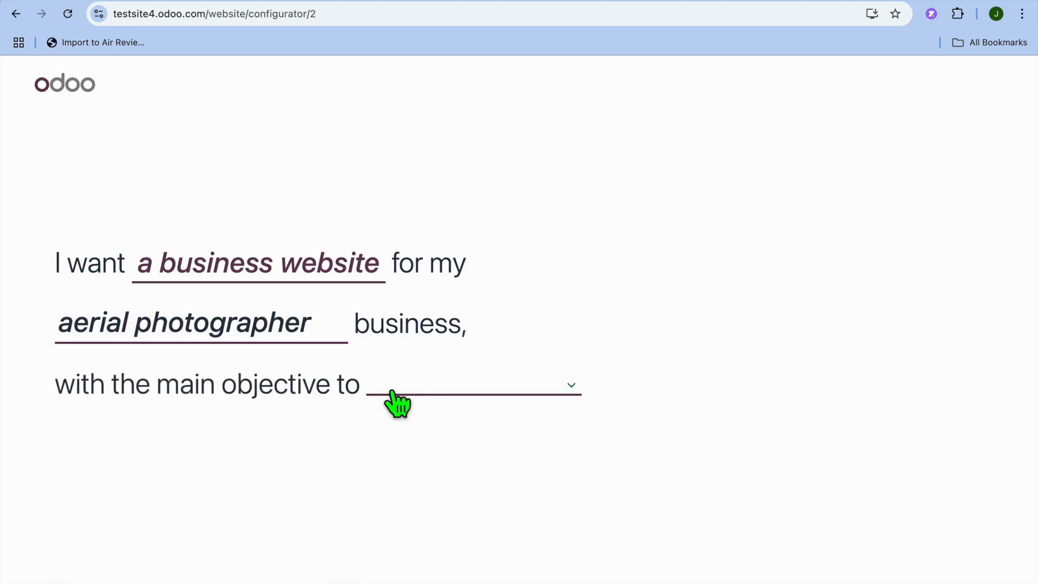
left_click(472, 384)
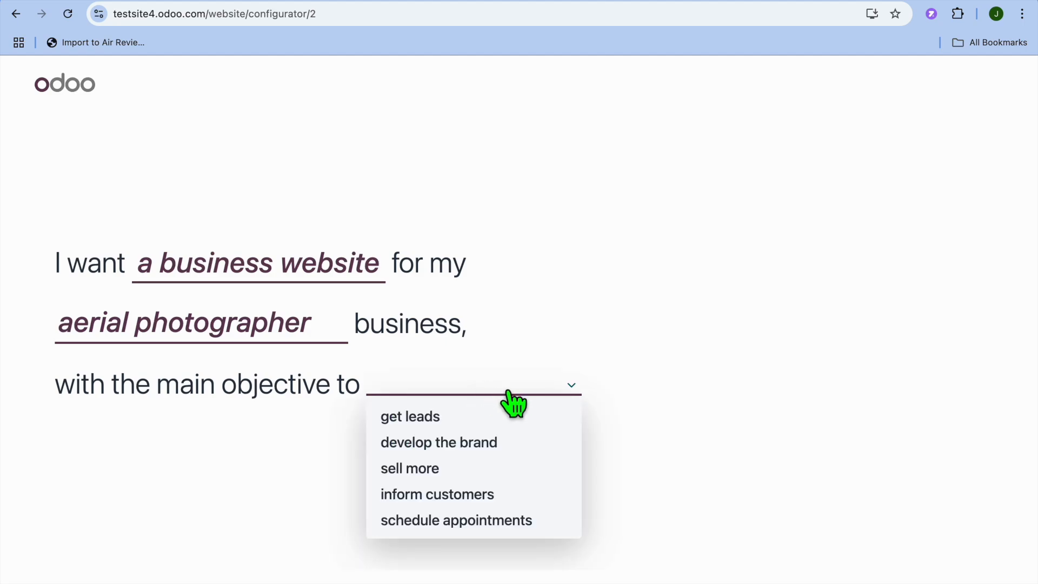
mouse_move(533, 457)
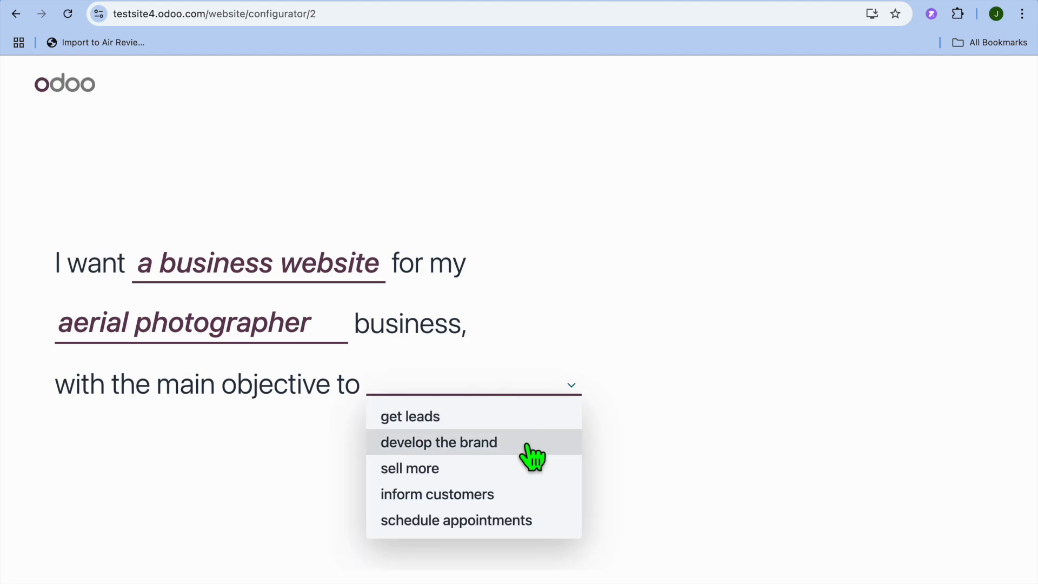
mouse_move(529, 507)
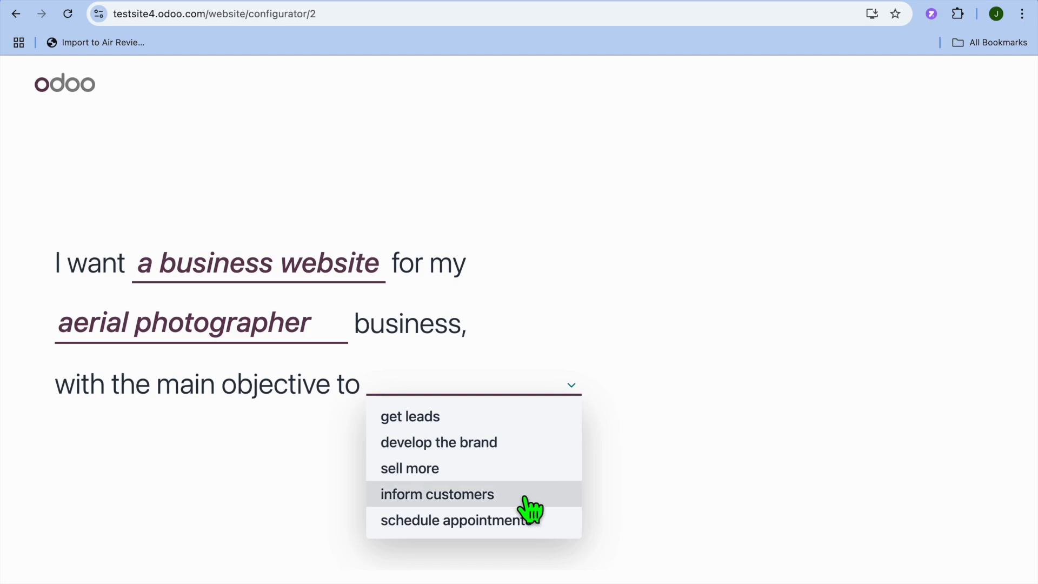
mouse_move(517, 474)
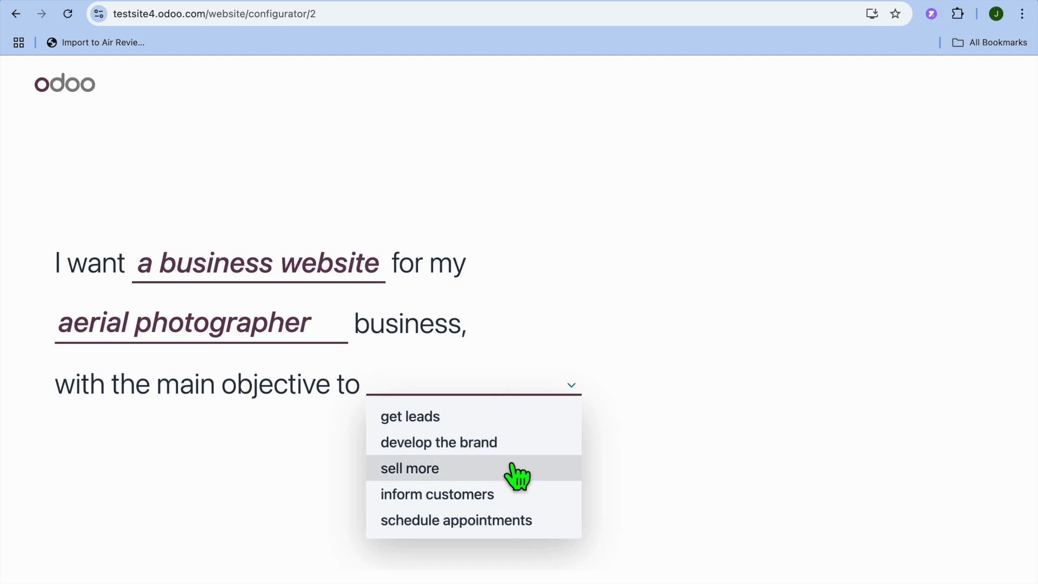
left_click(410, 468)
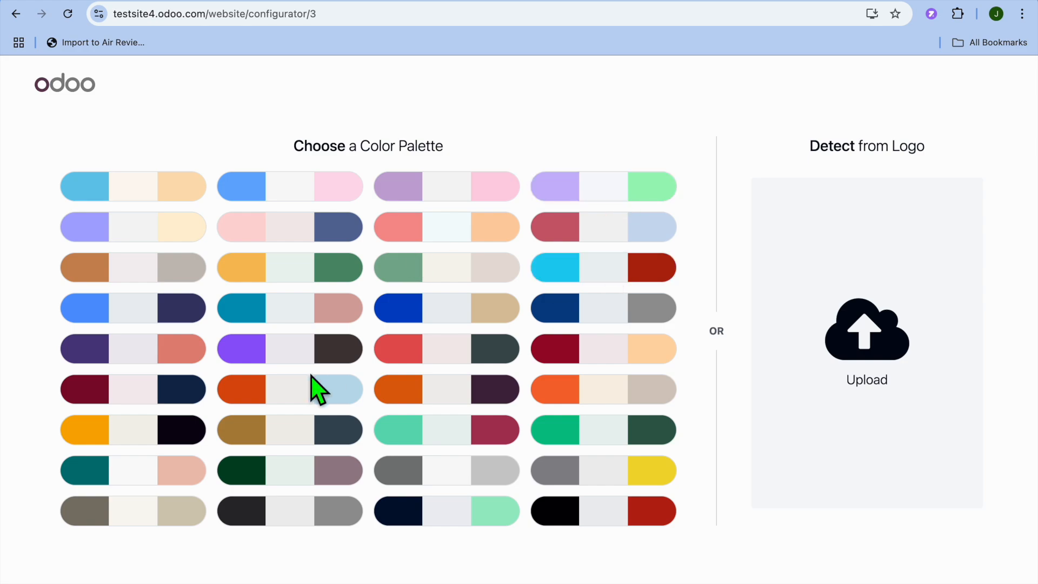
Choose a colour palette, add a Privacy Policy page, and build the website.
left_click(290, 389)
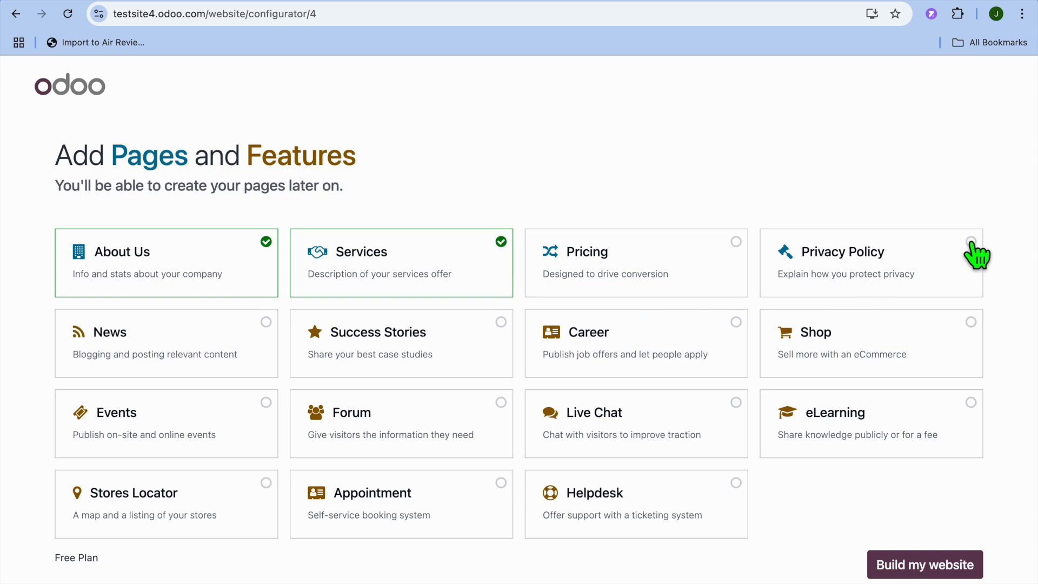
left_click(970, 241)
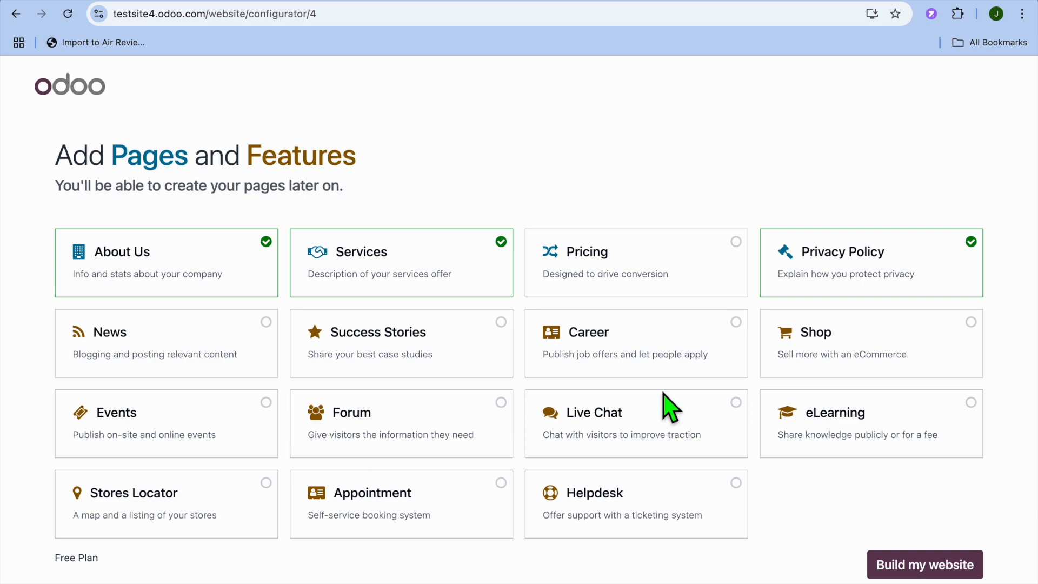
mouse_move(918, 507)
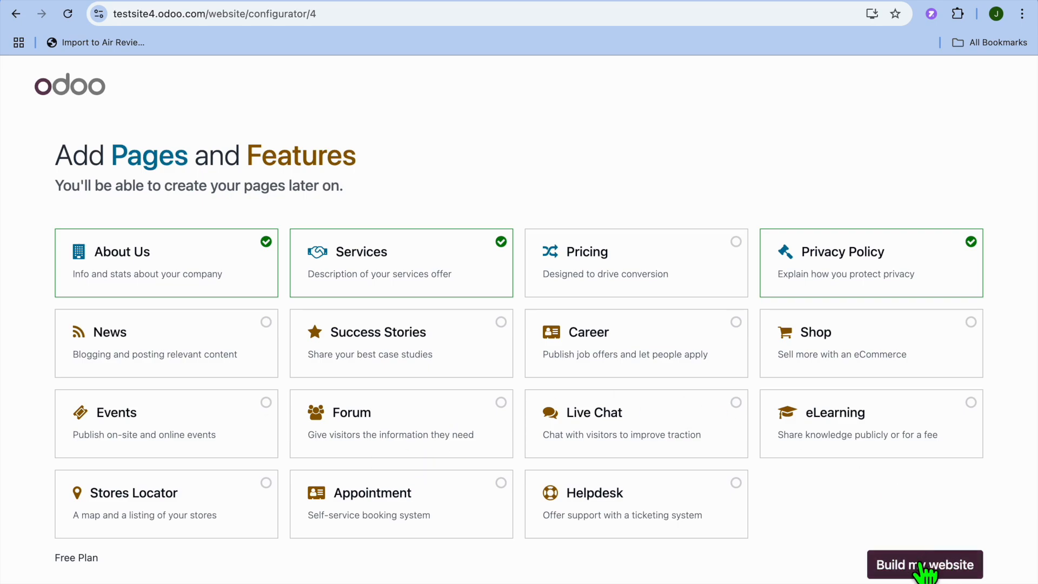
left_click(924, 564)
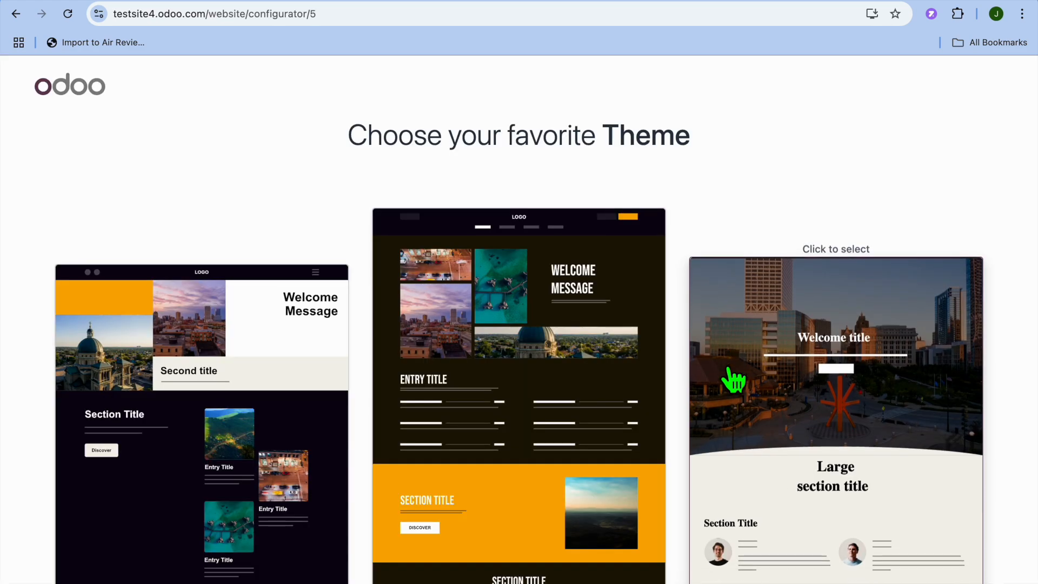
Select the theme with the domed building photo to generate the site.
scroll("down", 3)
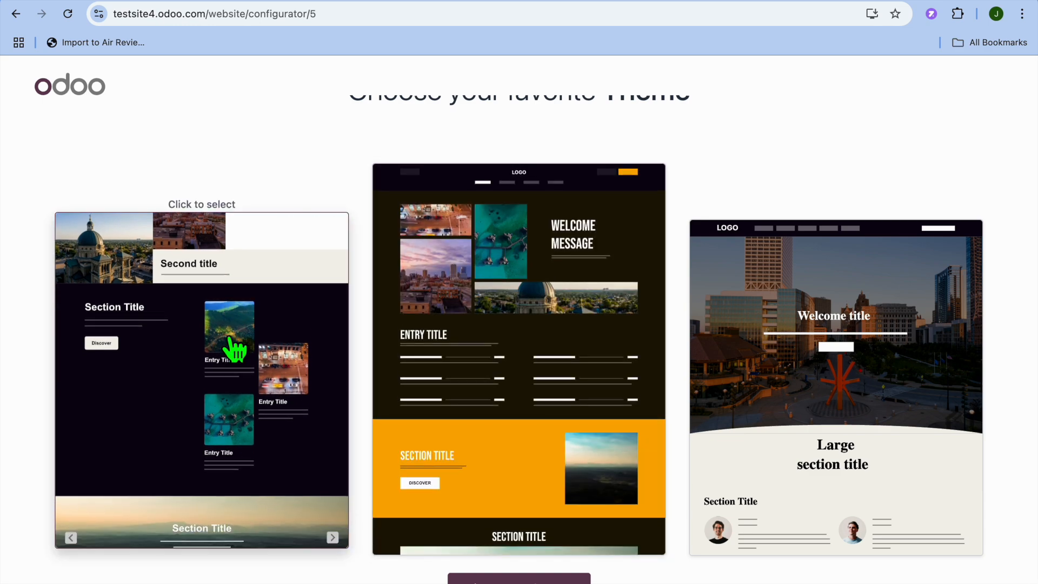
left_click(201, 357)
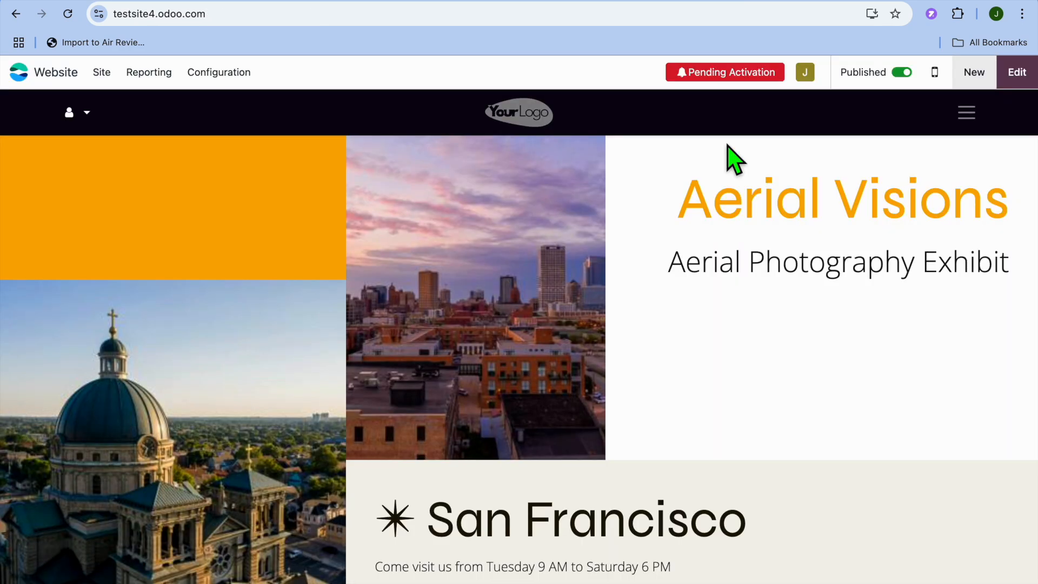
mouse_move(754, 152)
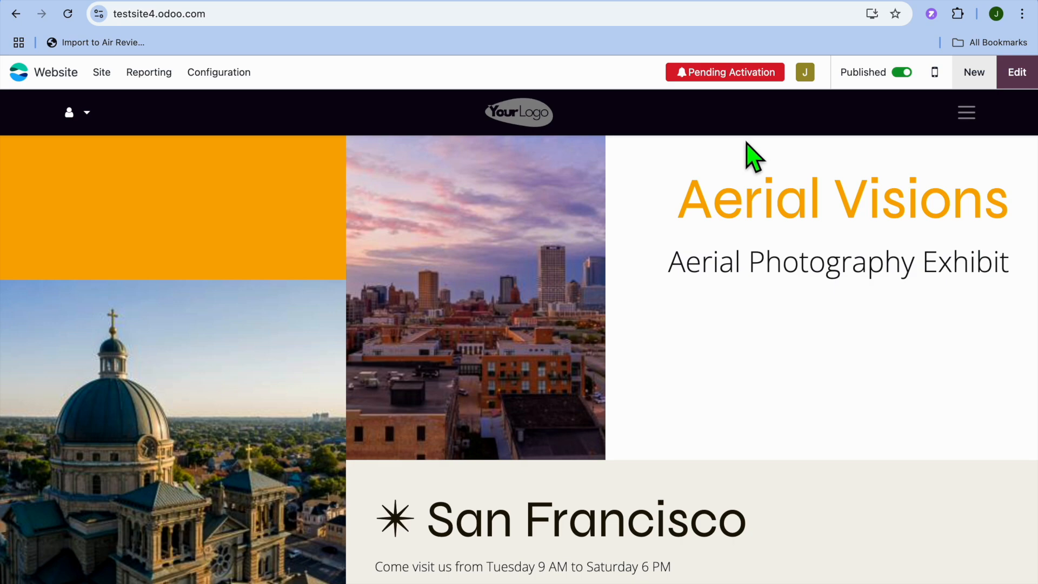
mouse_move(729, 77)
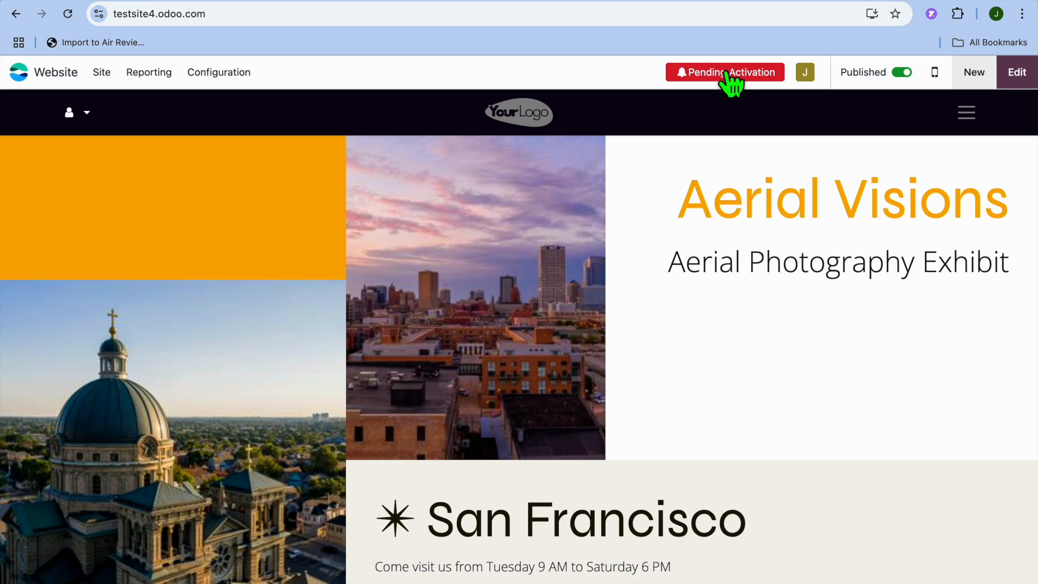
Activate the database without inviting colleagues and return to testsite4.odoo.com.
left_click(725, 72)
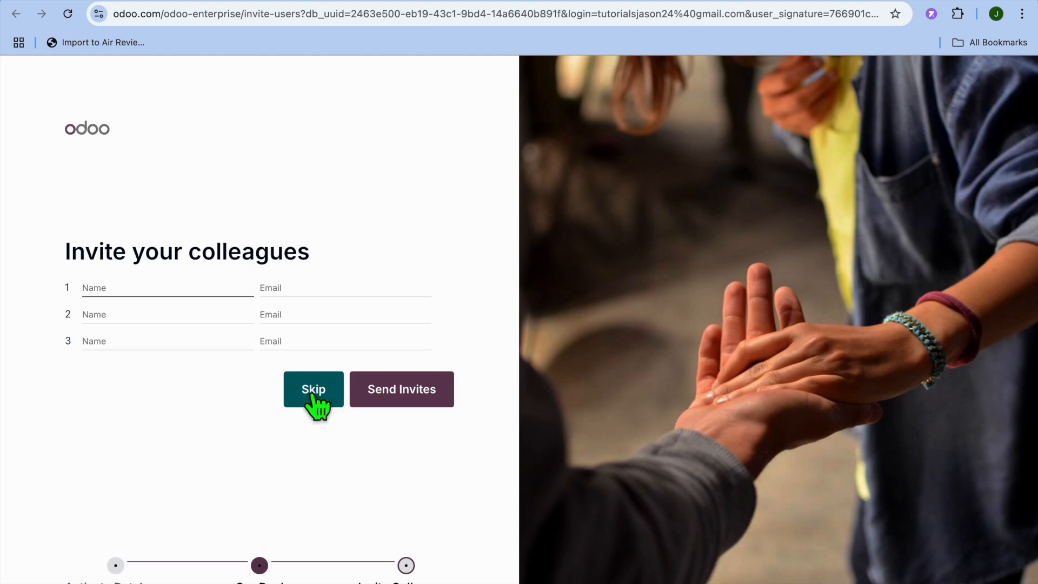
left_click(313, 389)
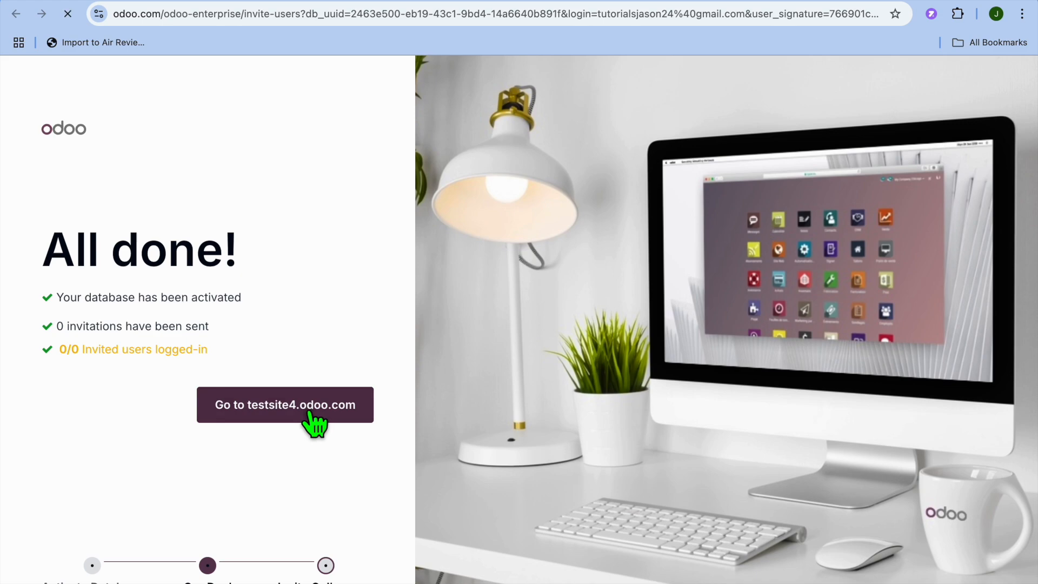
left_click(285, 405)
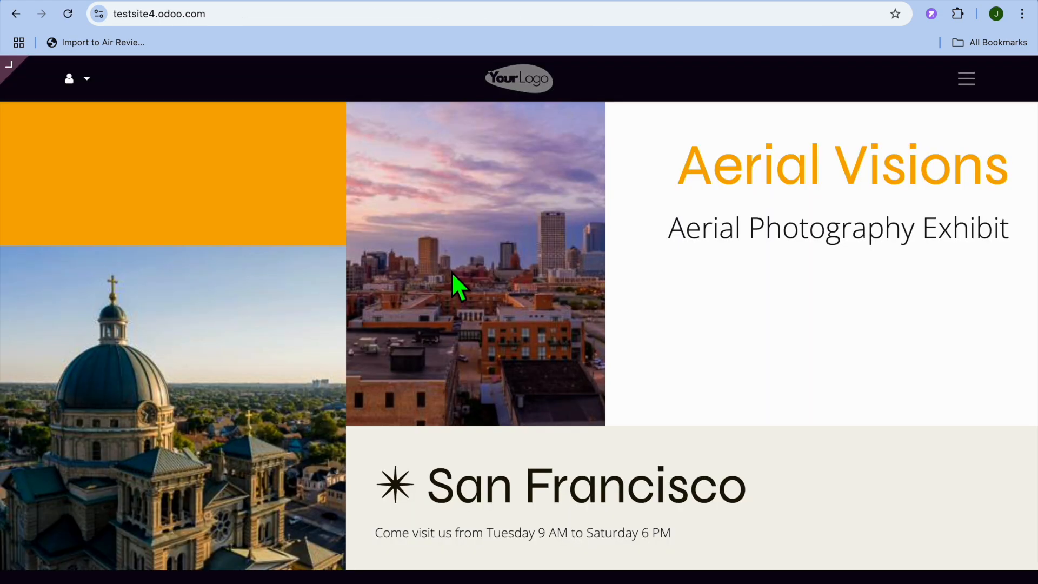
mouse_move(457, 218)
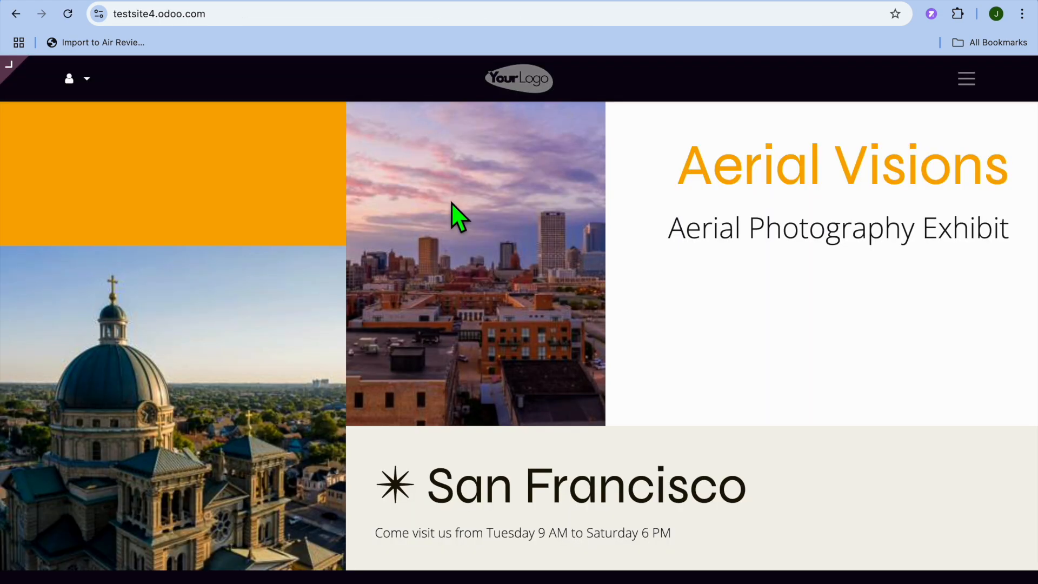
mouse_move(424, 242)
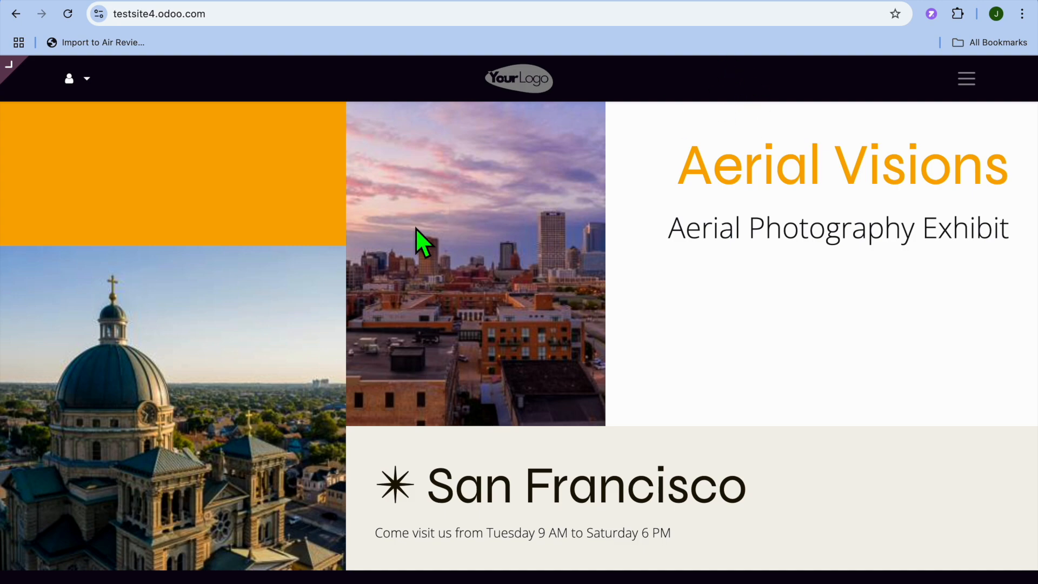
mouse_move(38, 106)
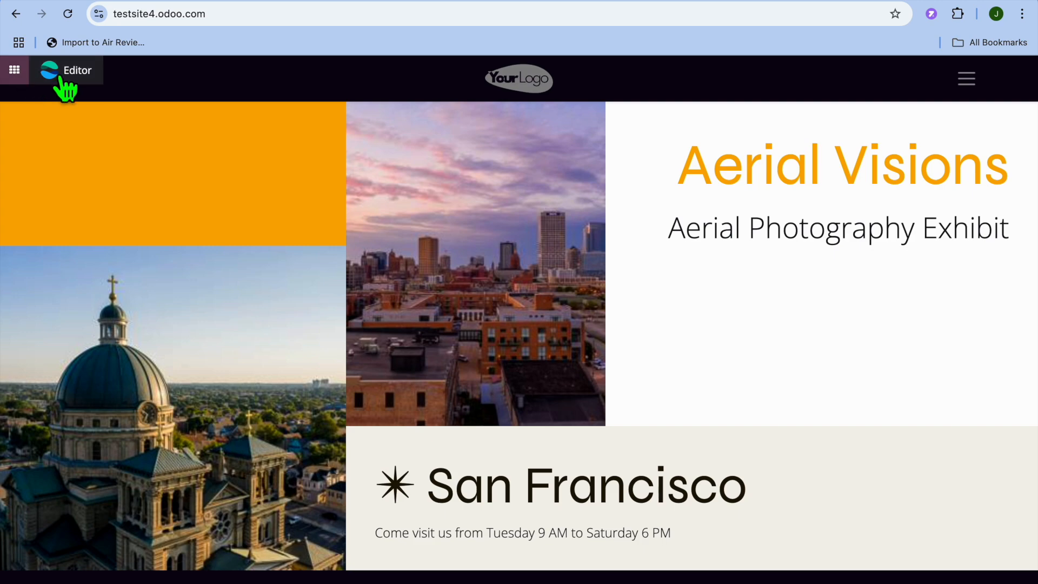
Reopen the Aerial Visions homepage in the backend and launch the editor.
left_click(65, 70)
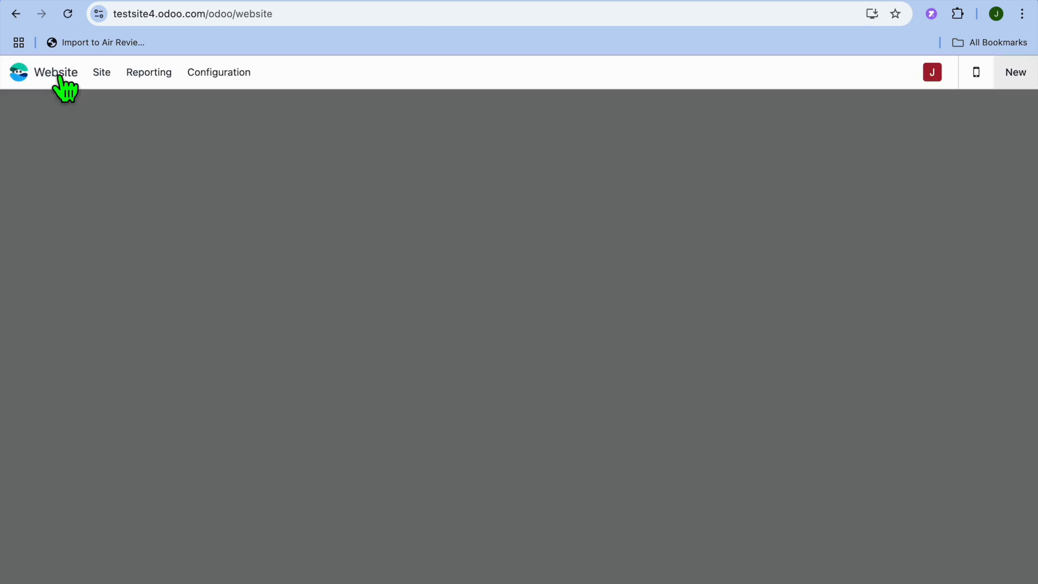
left_click(55, 72)
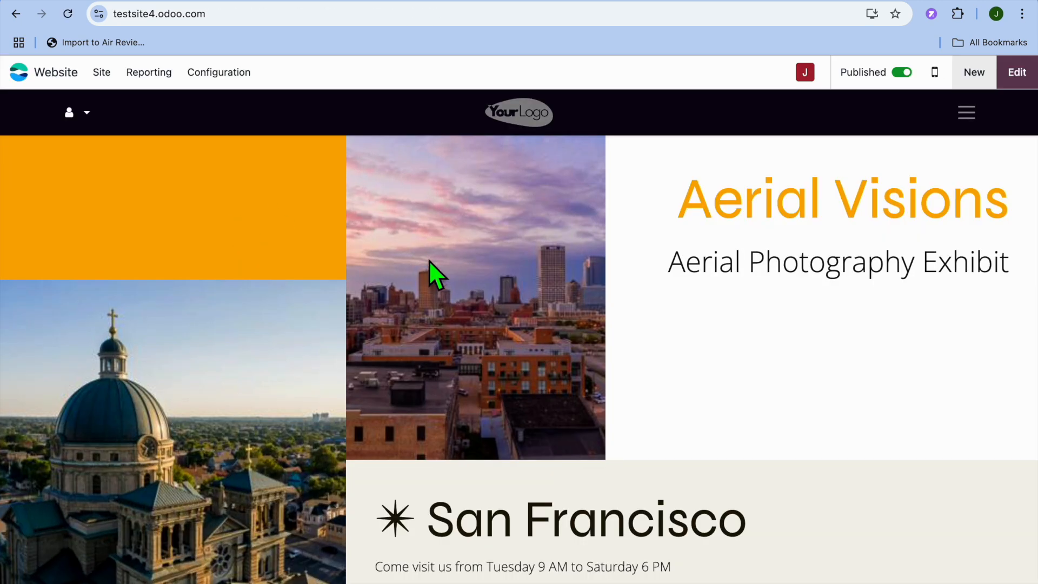
mouse_move(579, 311)
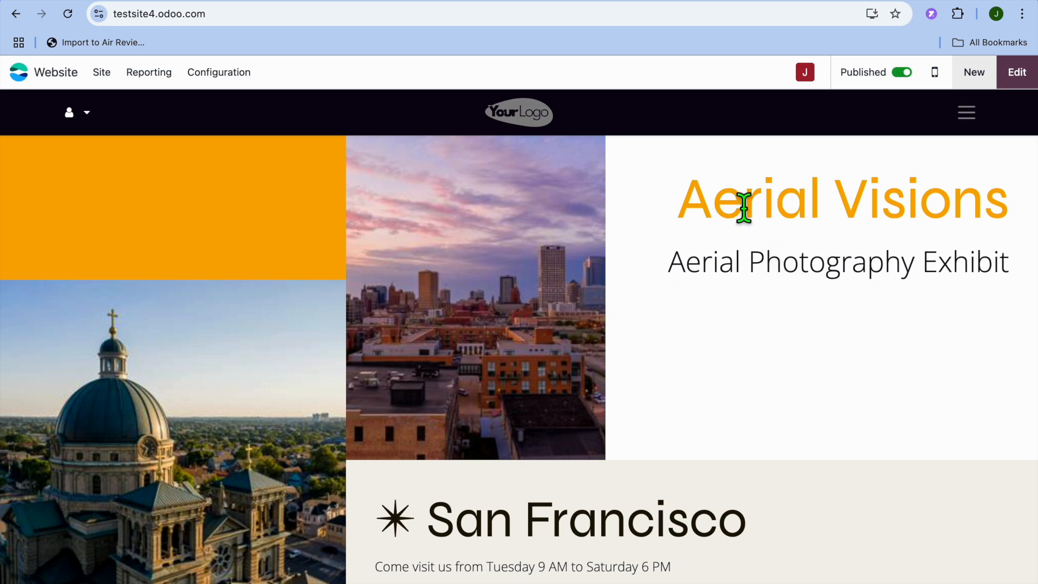
mouse_move(1023, 83)
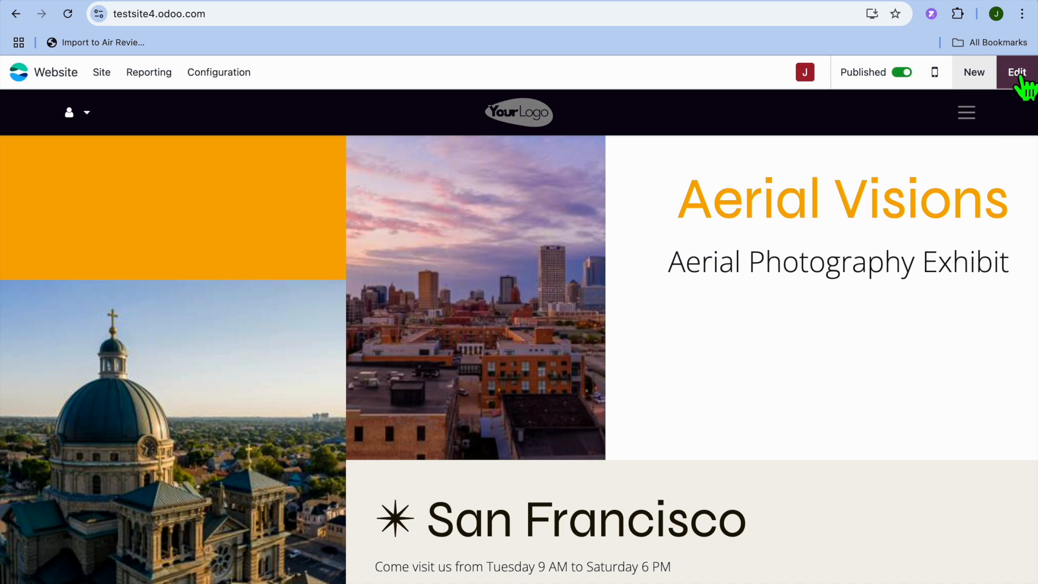
left_click(1017, 72)
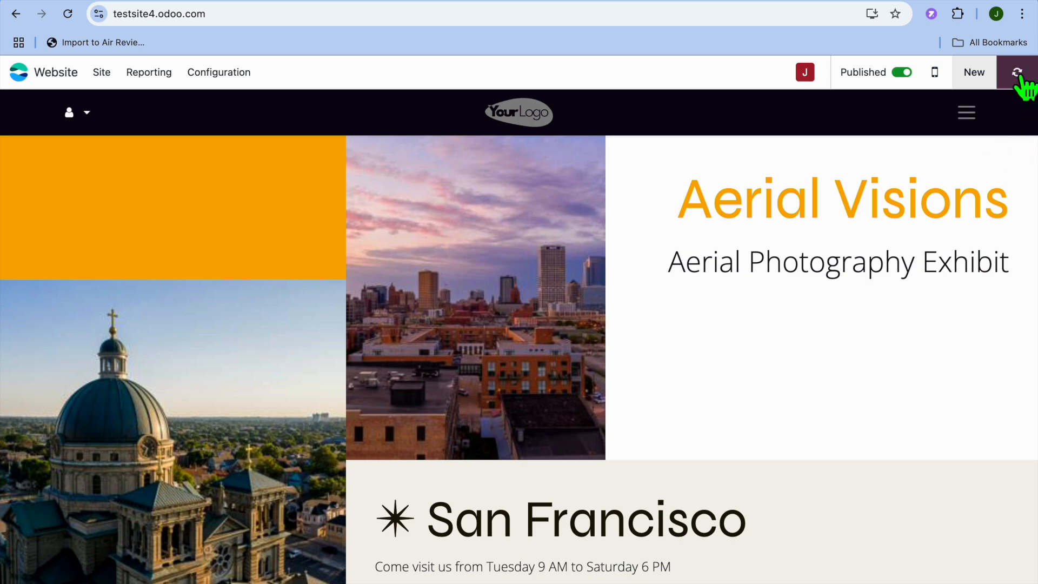
Inspect the skyline image, its Replace option, the San Francisco heading and Stunning Landscapes image.
left_click(1017, 72)
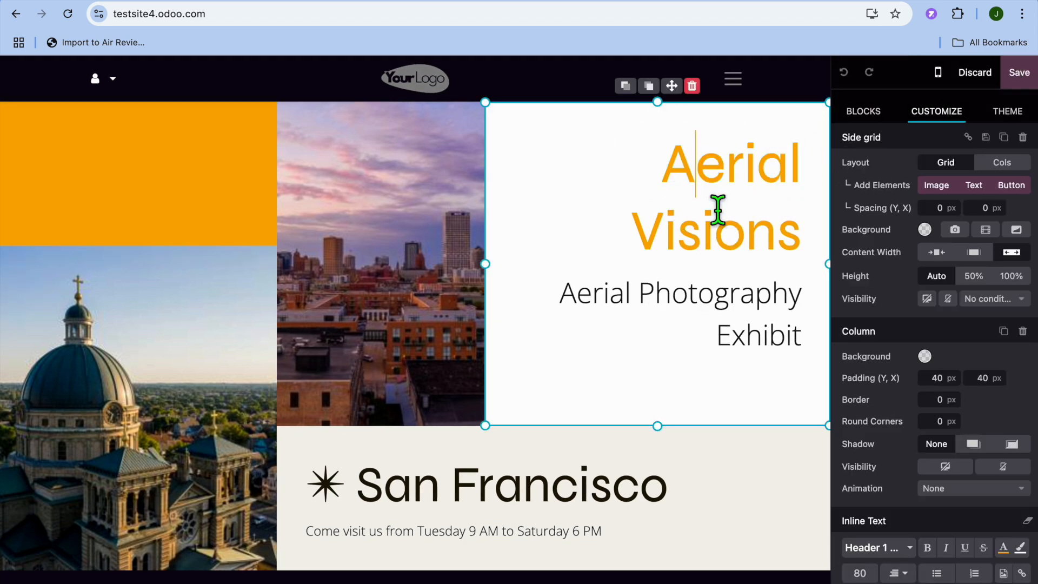
mouse_move(595, 271)
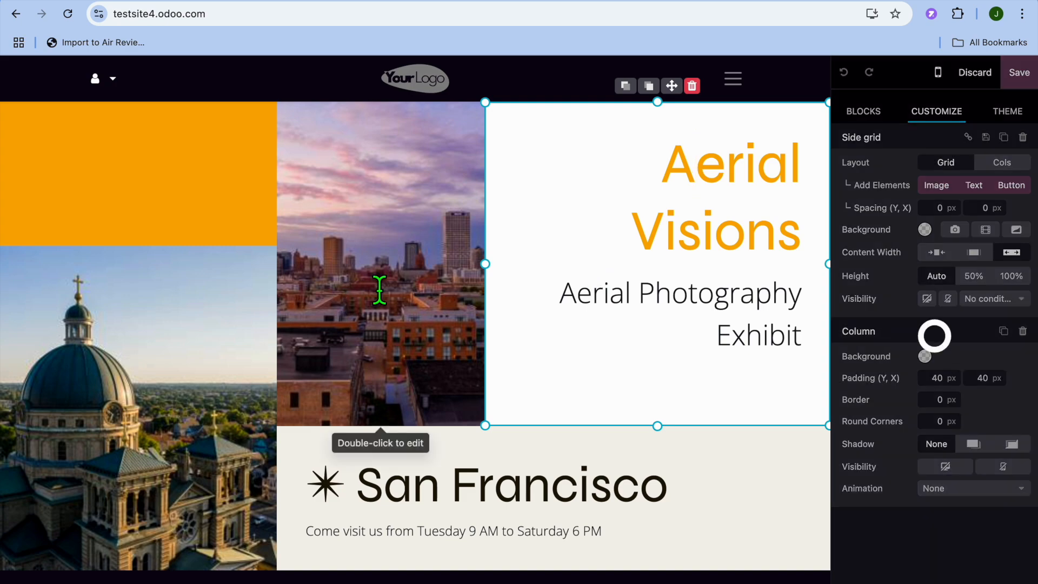
left_click(380, 265)
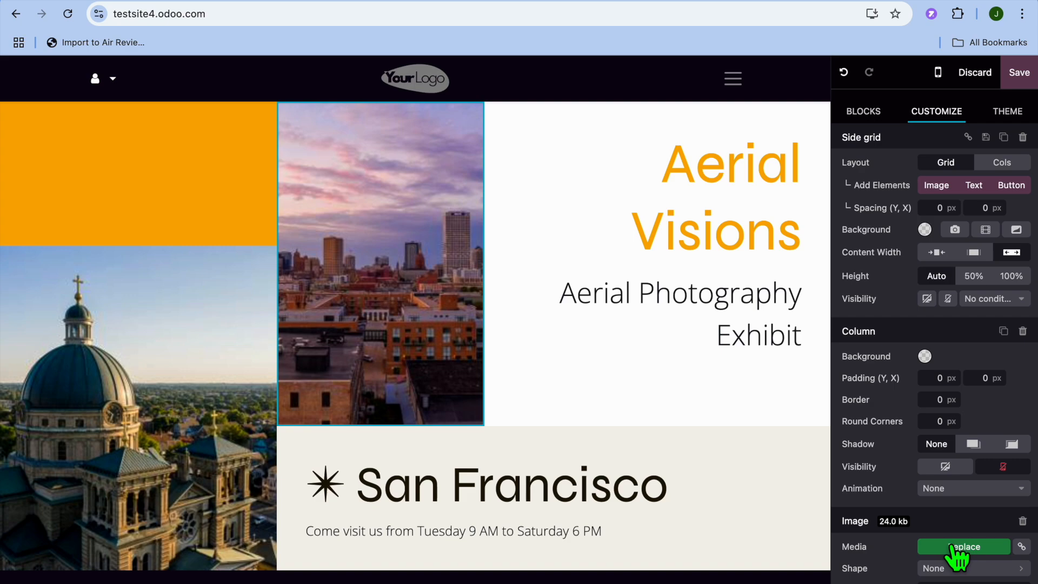
left_click(964, 547)
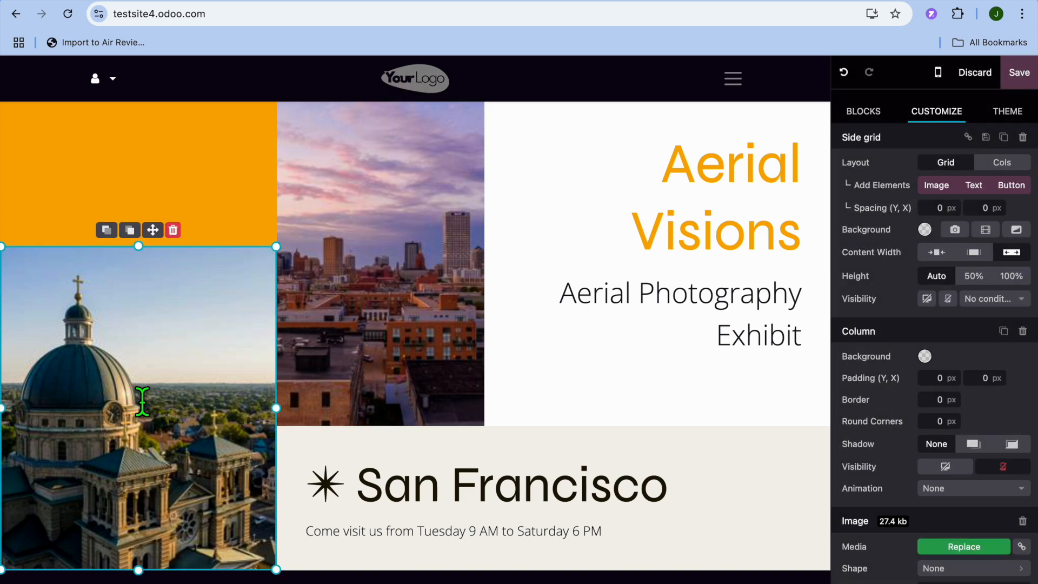
scroll("down", 3)
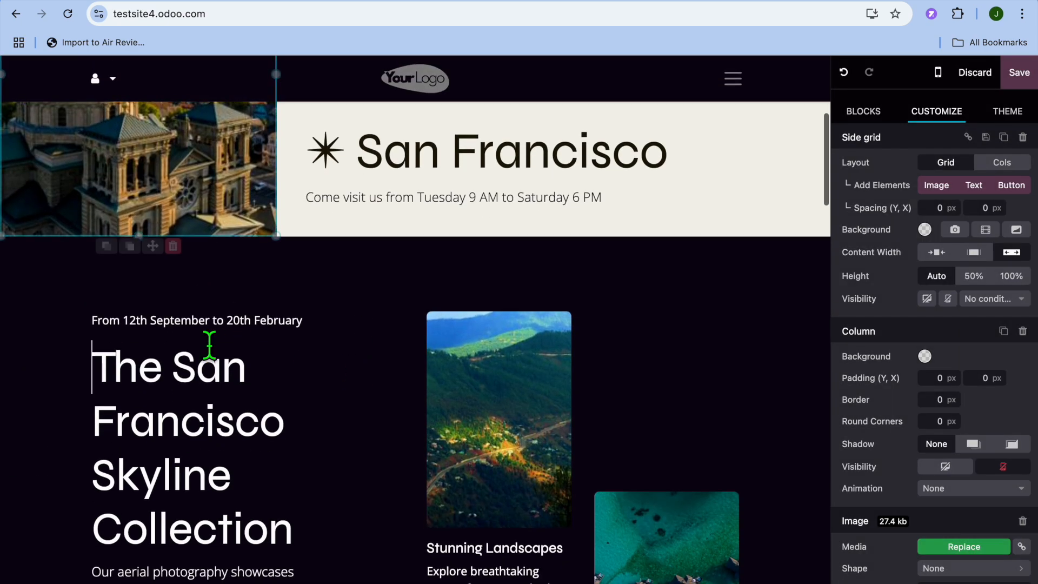
double_click(212, 368)
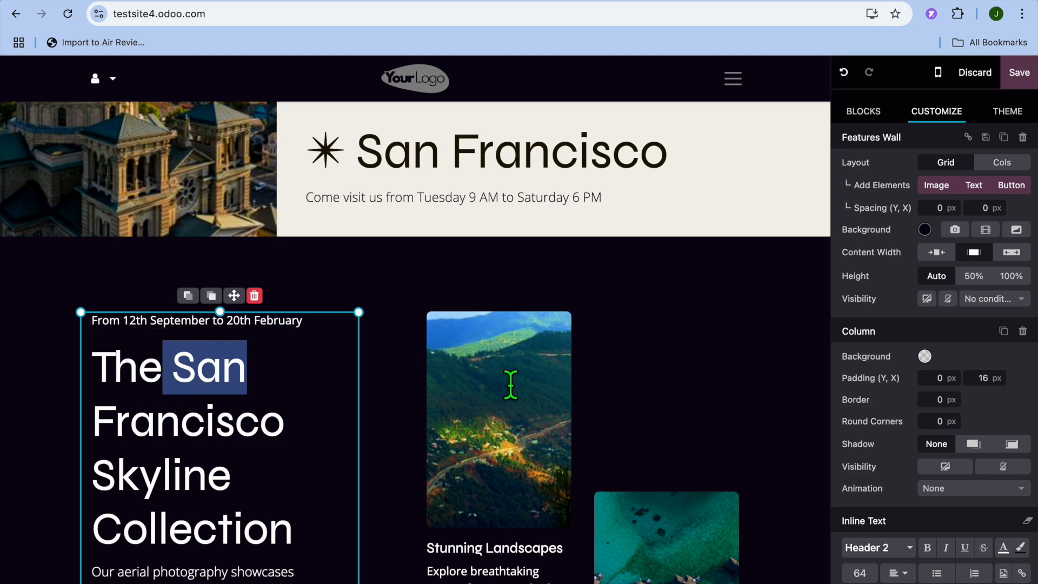
left_click(499, 419)
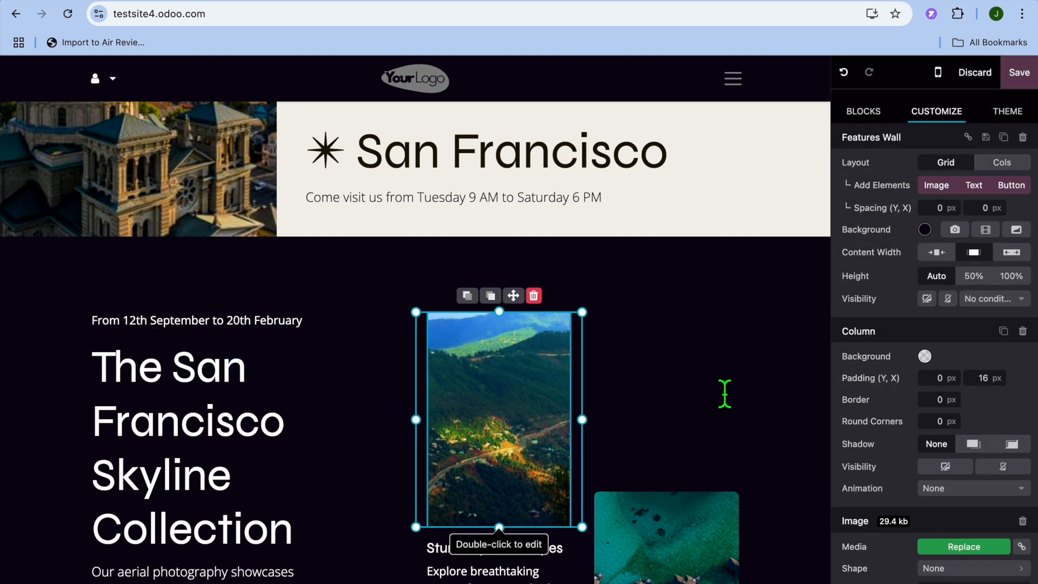
left_click(863, 110)
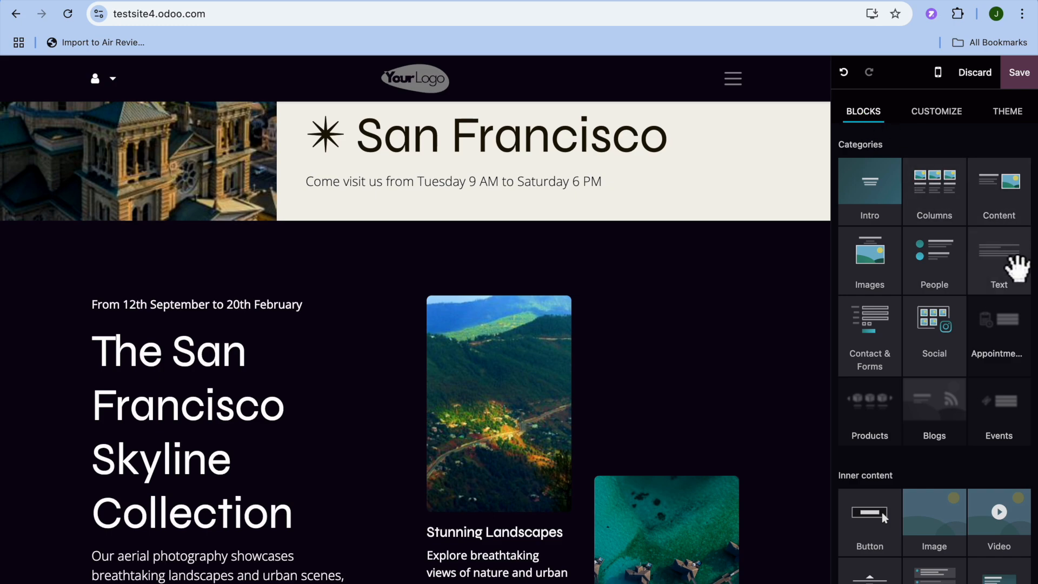
Scroll the block library from Intro and Images down to Chart and Map.
scroll("down", 3)
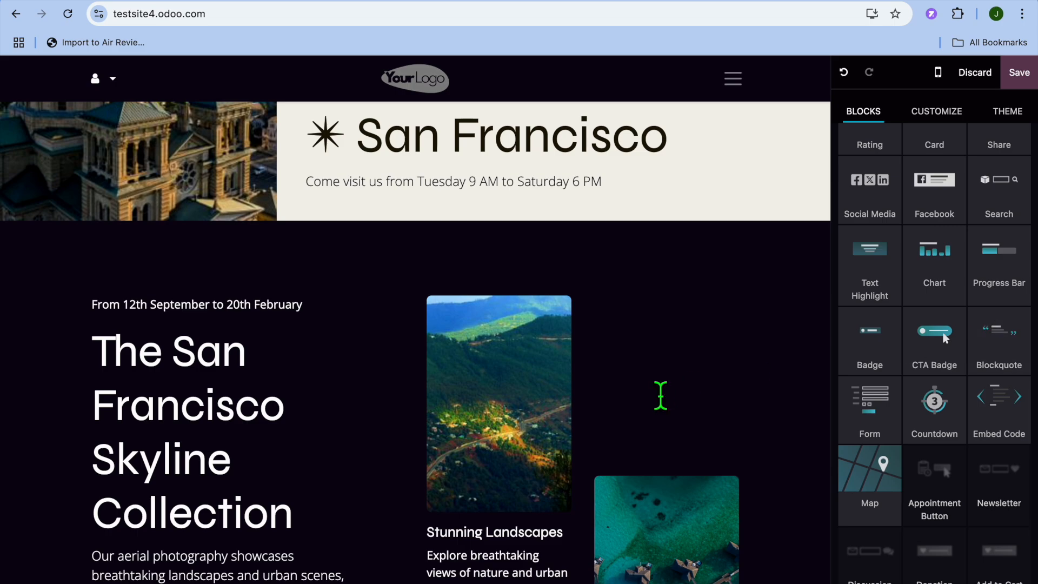
scroll("down", 3)
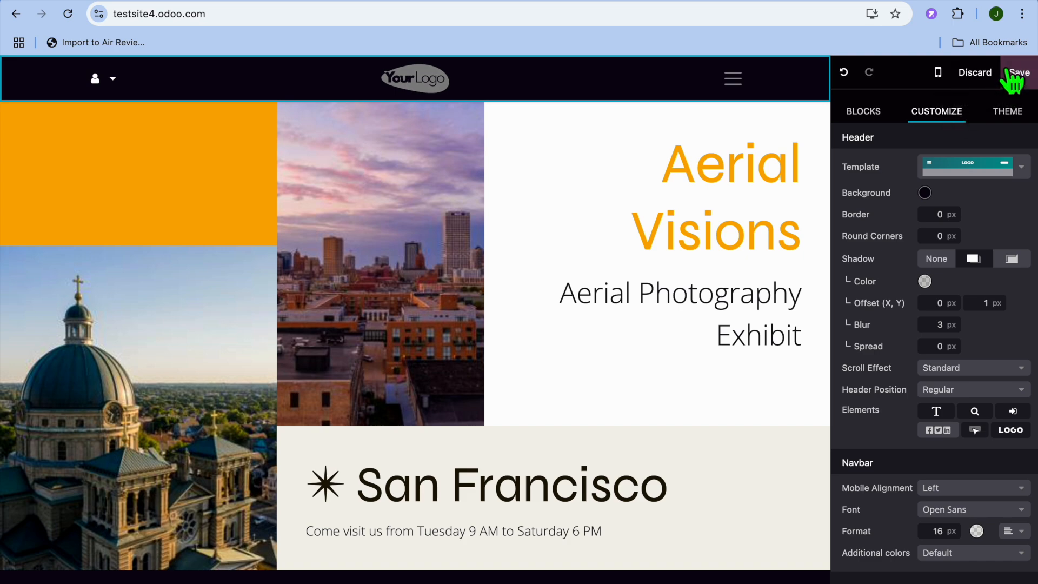
left_click(974, 73)
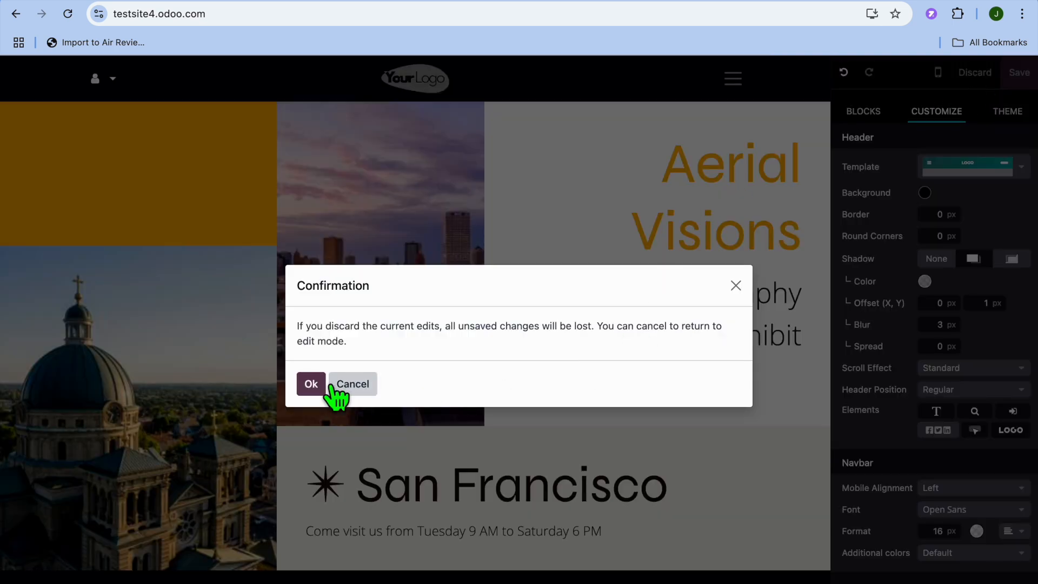
left_click(311, 384)
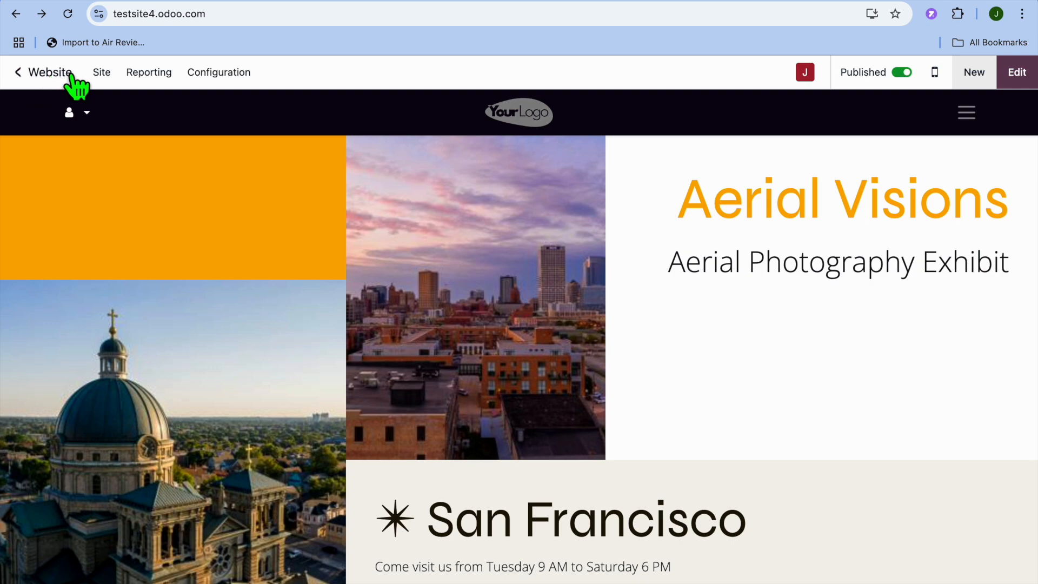
mouse_move(102, 72)
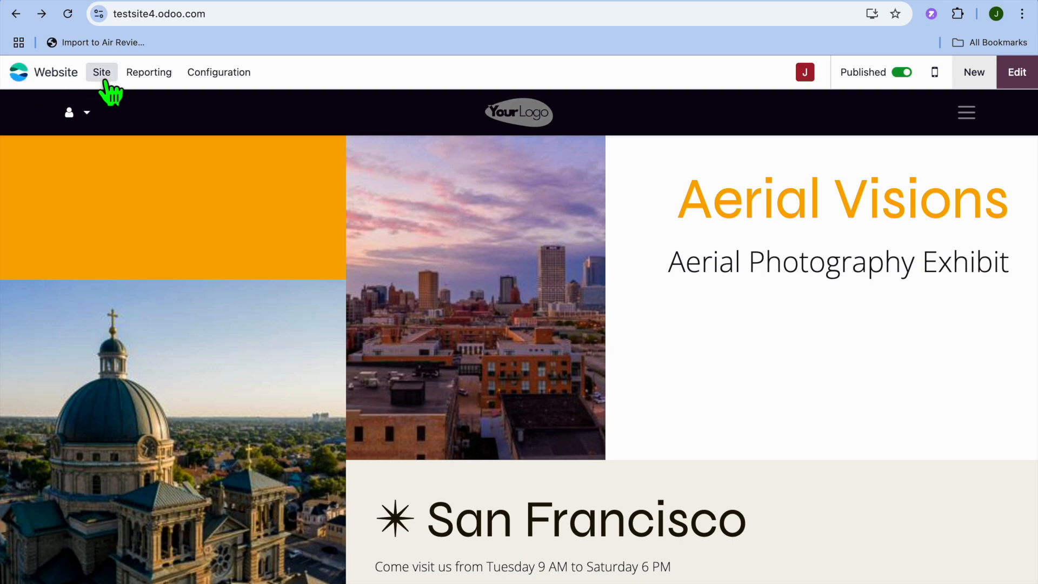
Open the Site menu listing page and content management options.
left_click(101, 72)
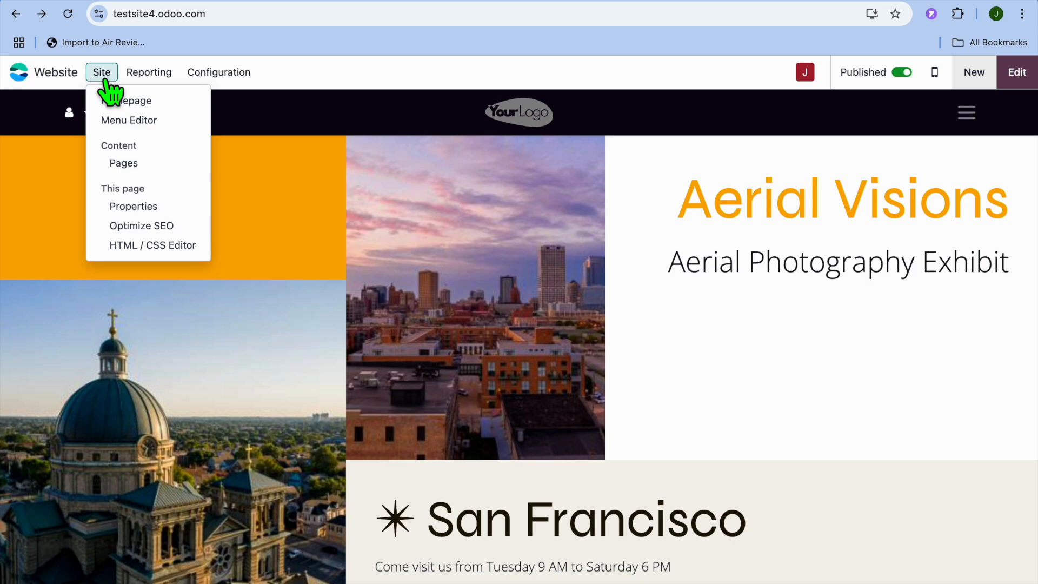
mouse_move(144, 123)
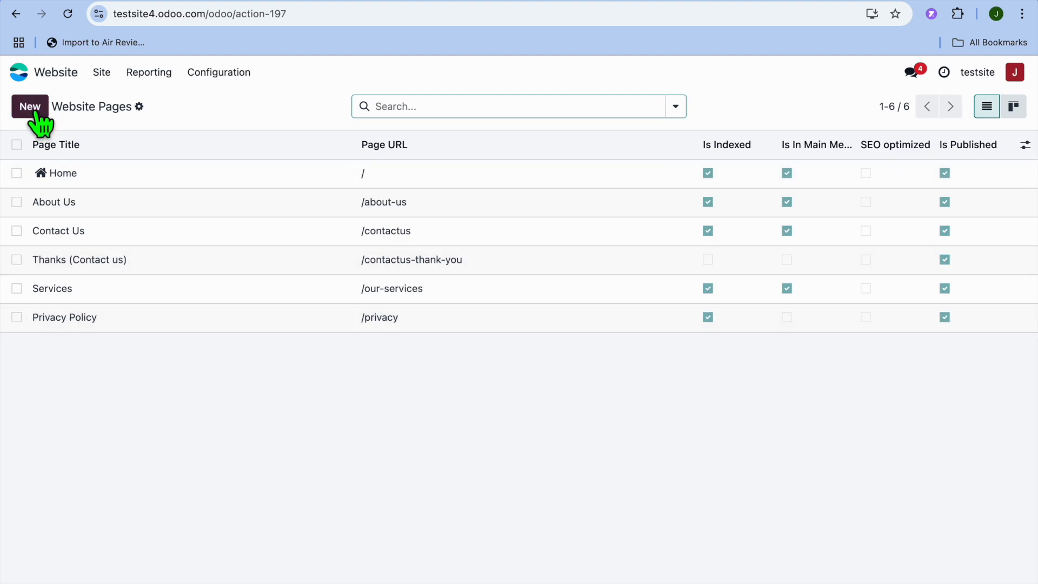
left_click(30, 106)
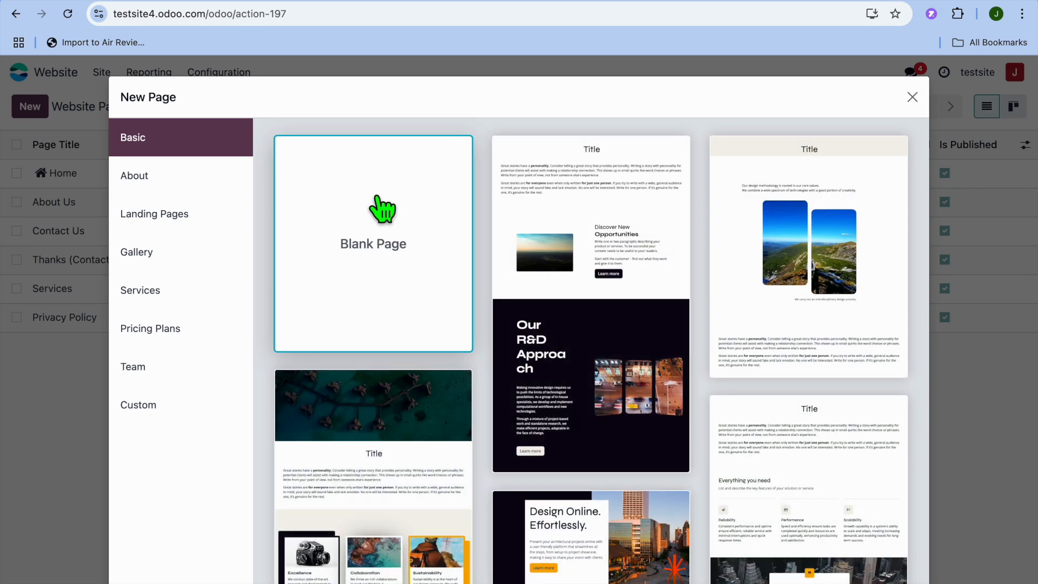
left_click(135, 175)
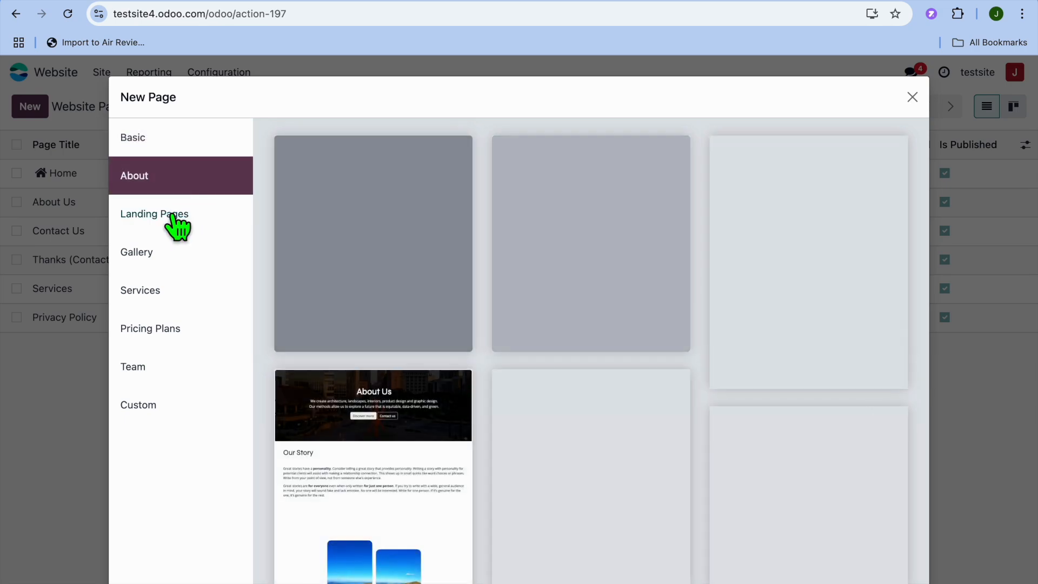
left_click(141, 290)
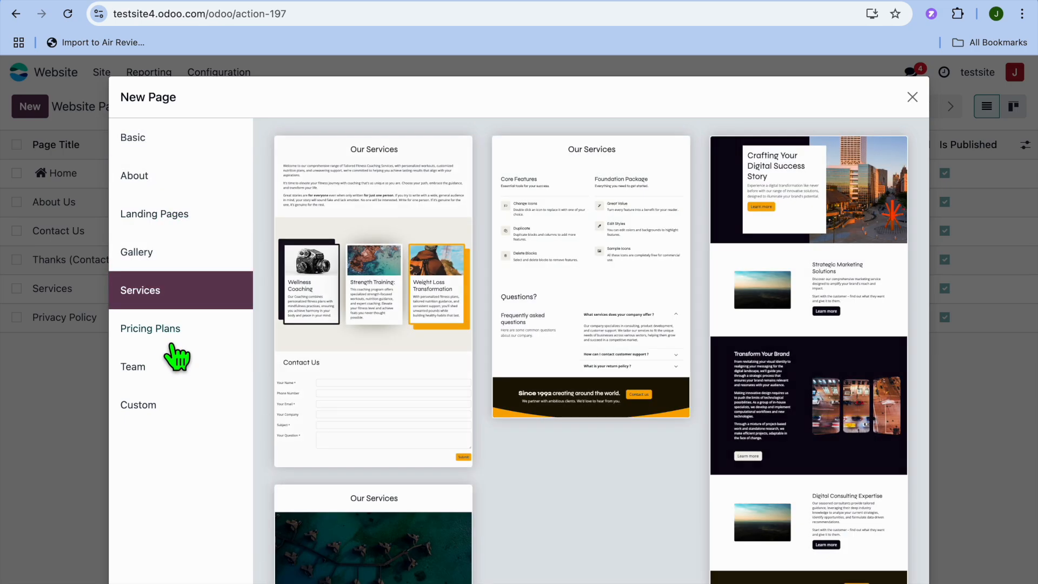
left_click(912, 97)
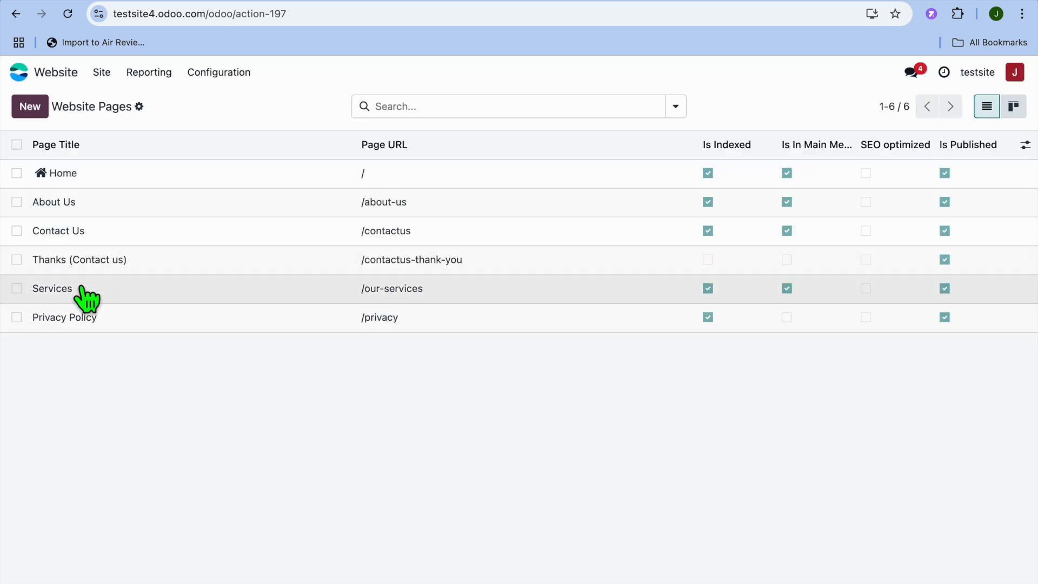
mouse_move(59, 288)
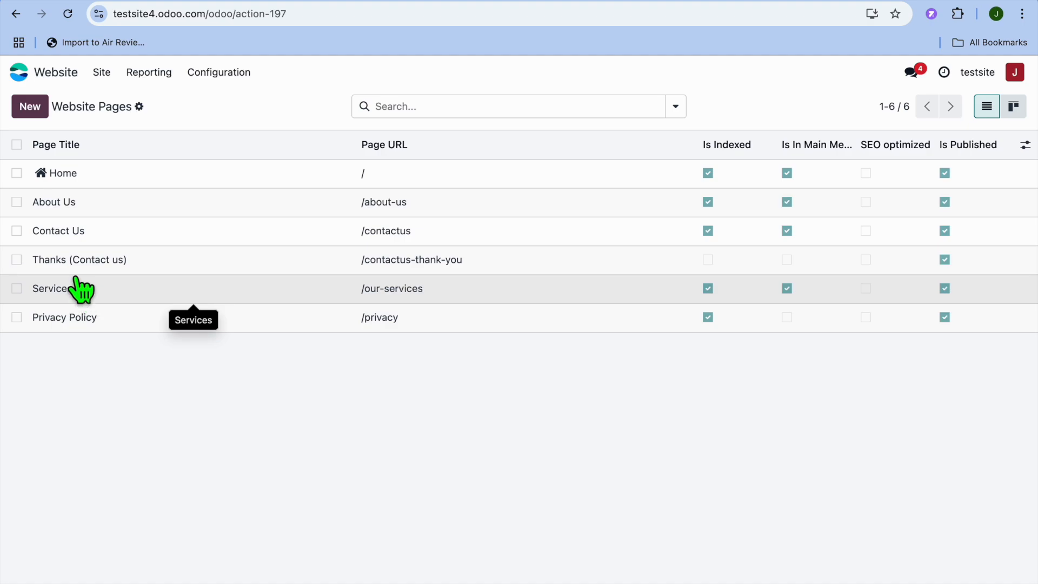
Delete the Thanks (Contact us) page, confirming 'I am sure about this.'.
left_click(17, 260)
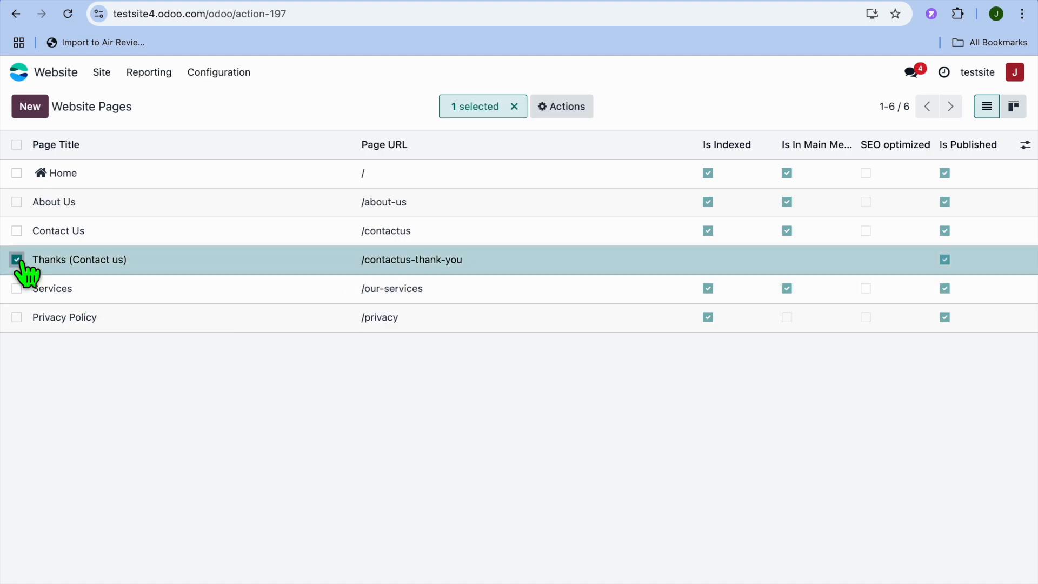
left_click(561, 106)
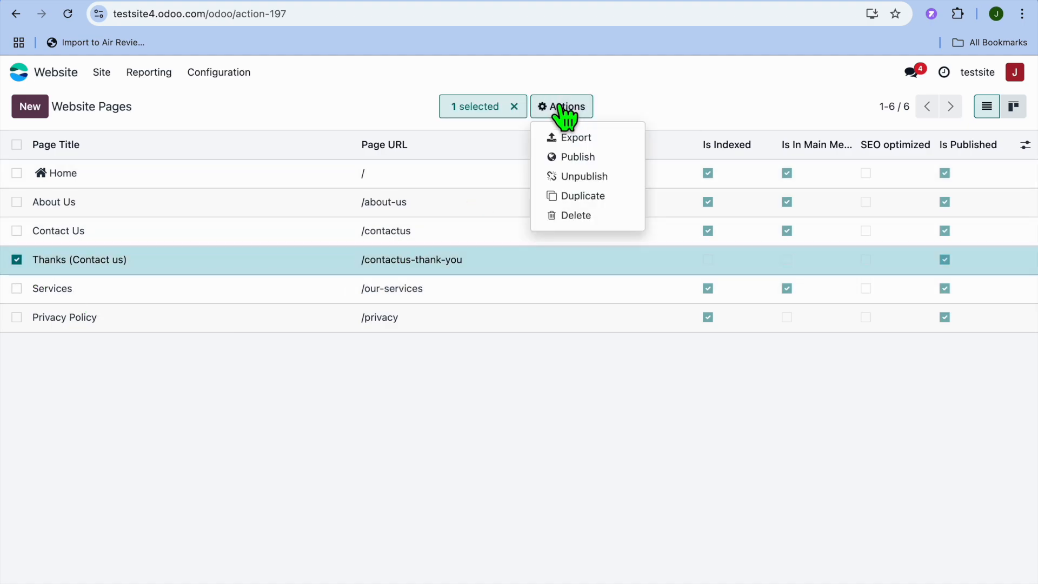
left_click(574, 214)
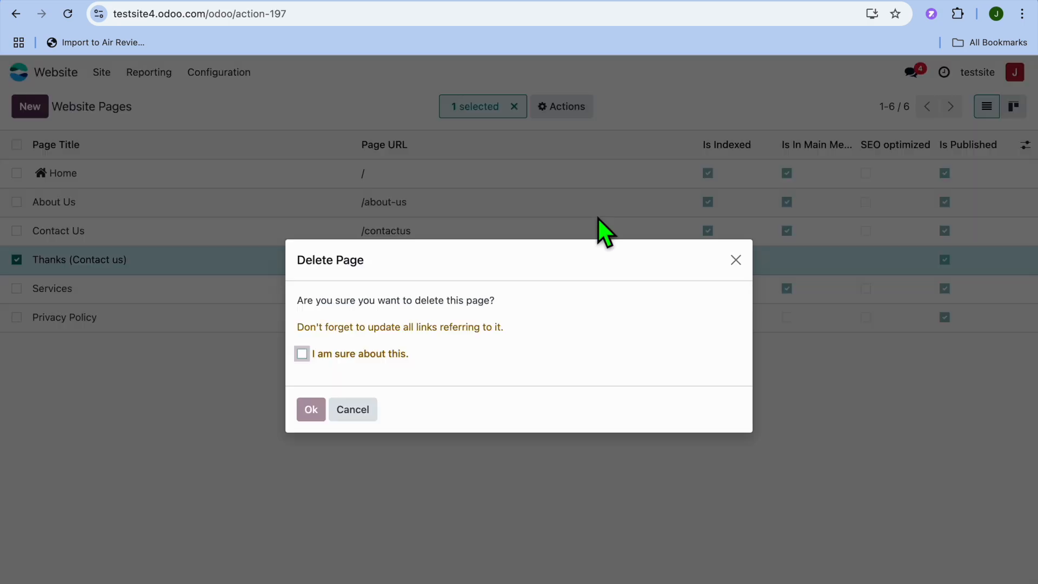
left_click(302, 353)
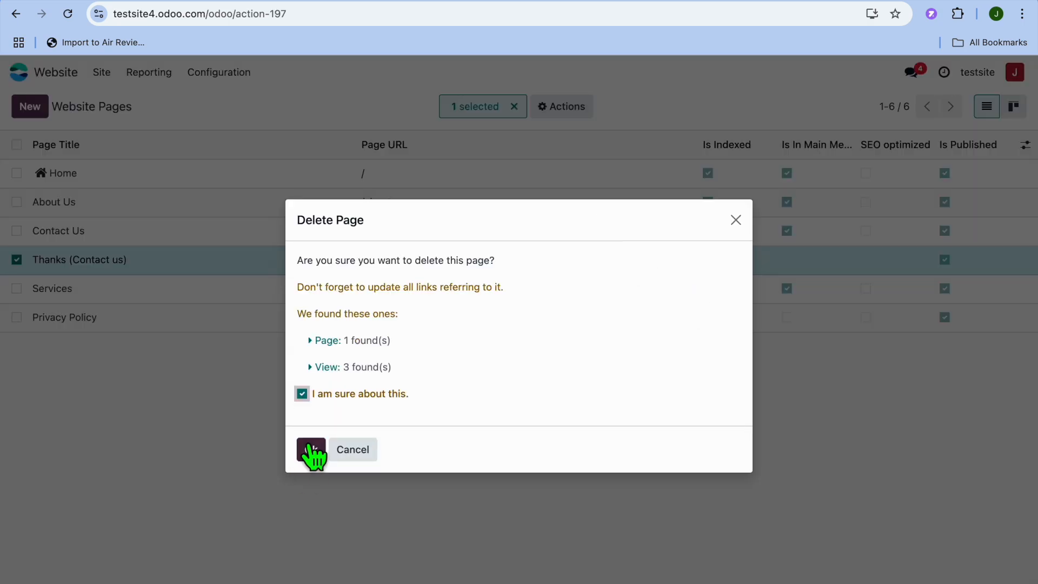
left_click(311, 450)
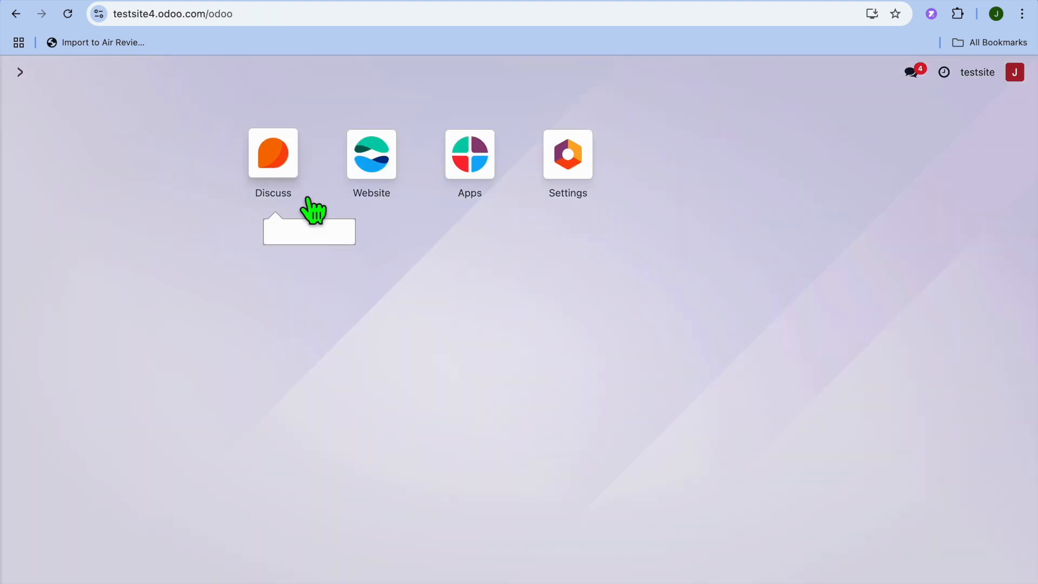
Reopen the Aerial Visions site from the Website app and scroll down its homepage.
left_click(371, 155)
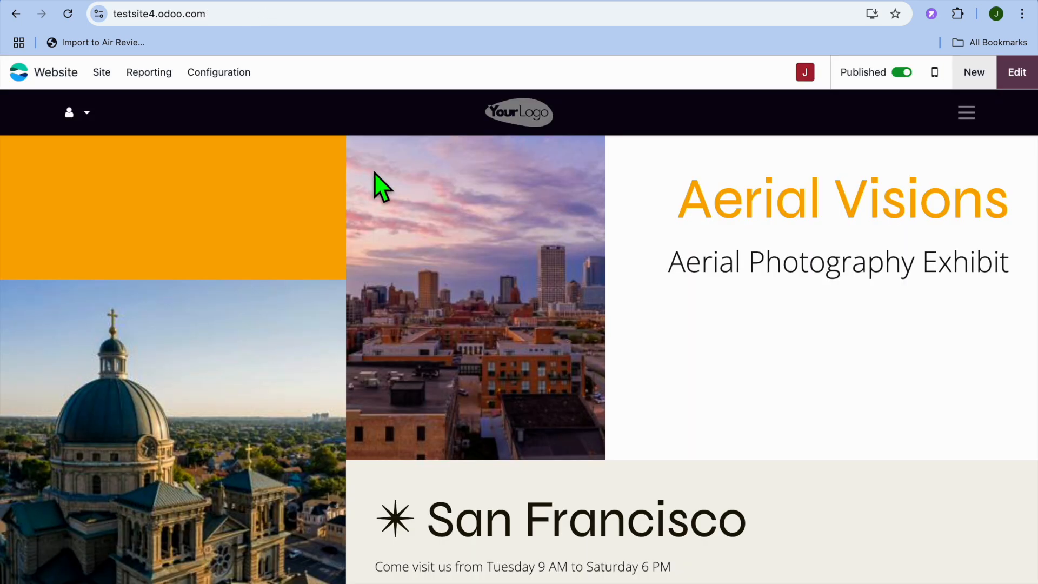
mouse_move(555, 240)
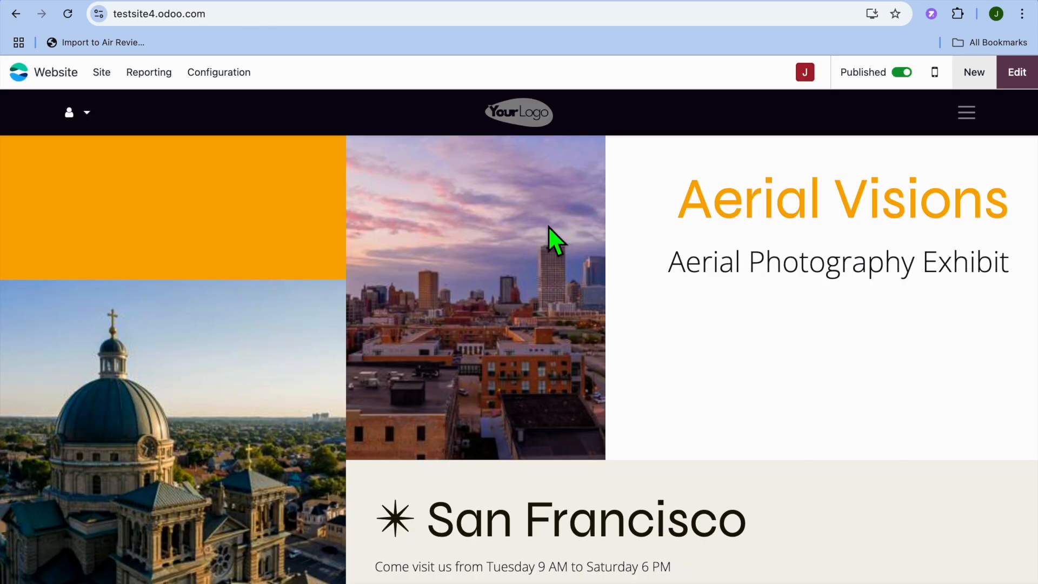
scroll("down", 3)
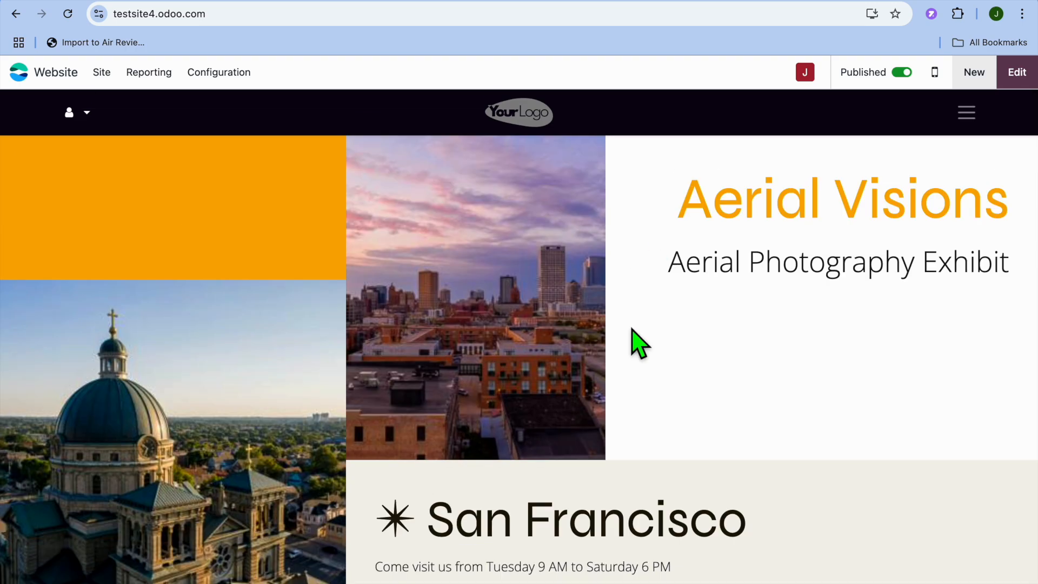
mouse_move(774, 341)
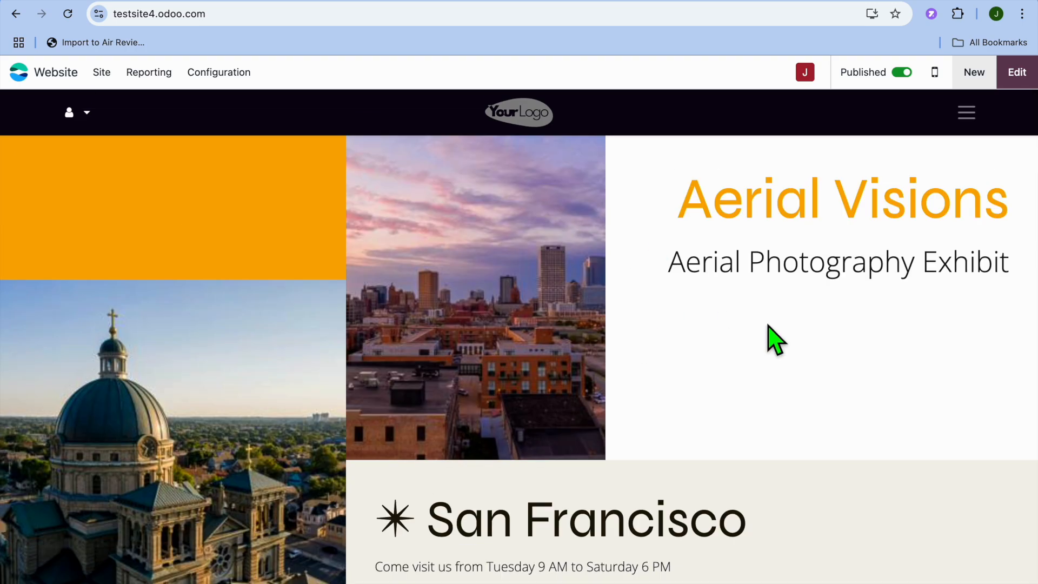
mouse_move(974, 72)
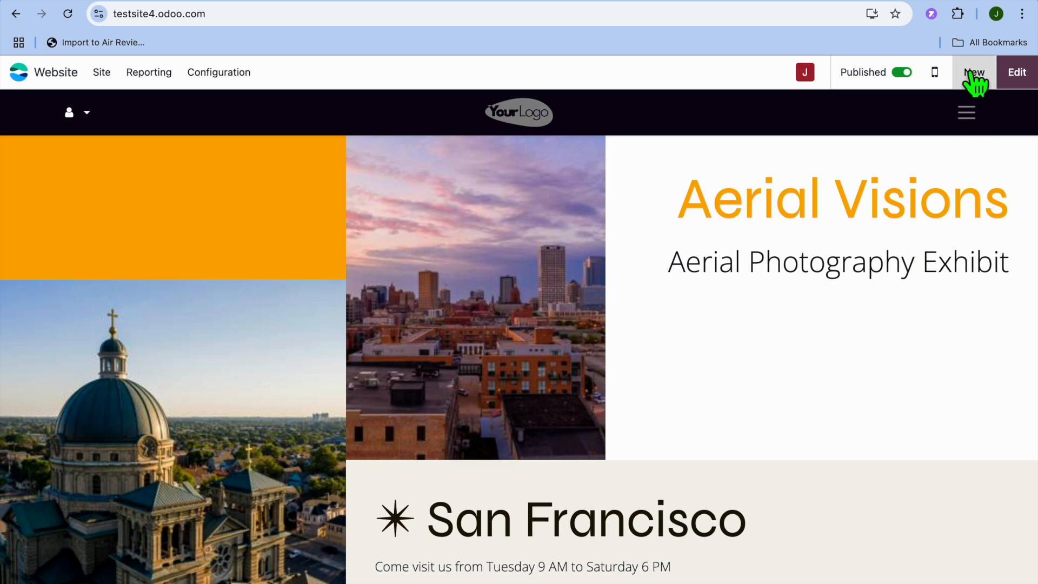
left_click(974, 72)
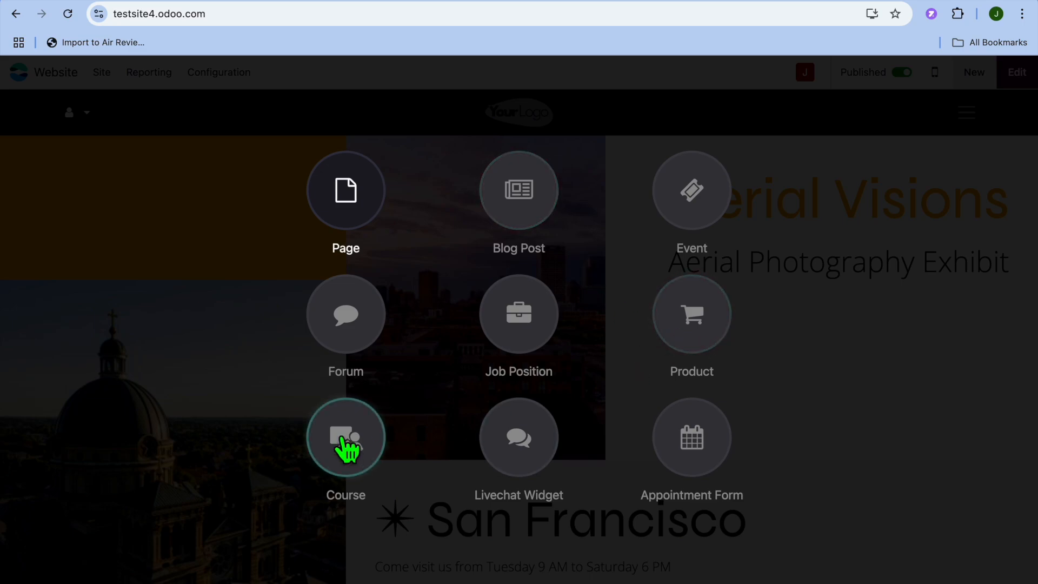
mouse_move(692, 451)
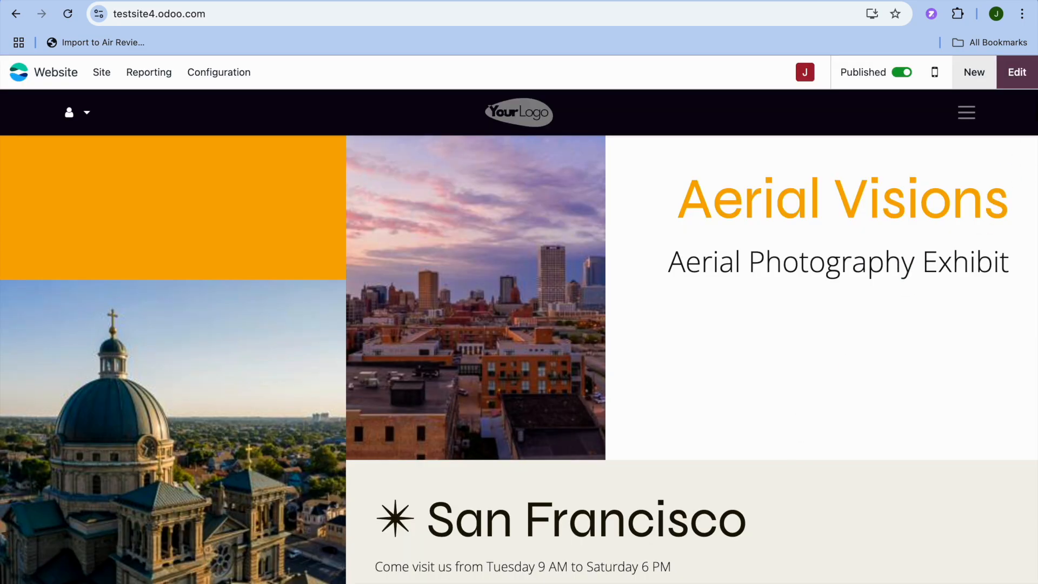
mouse_move(634, 55)
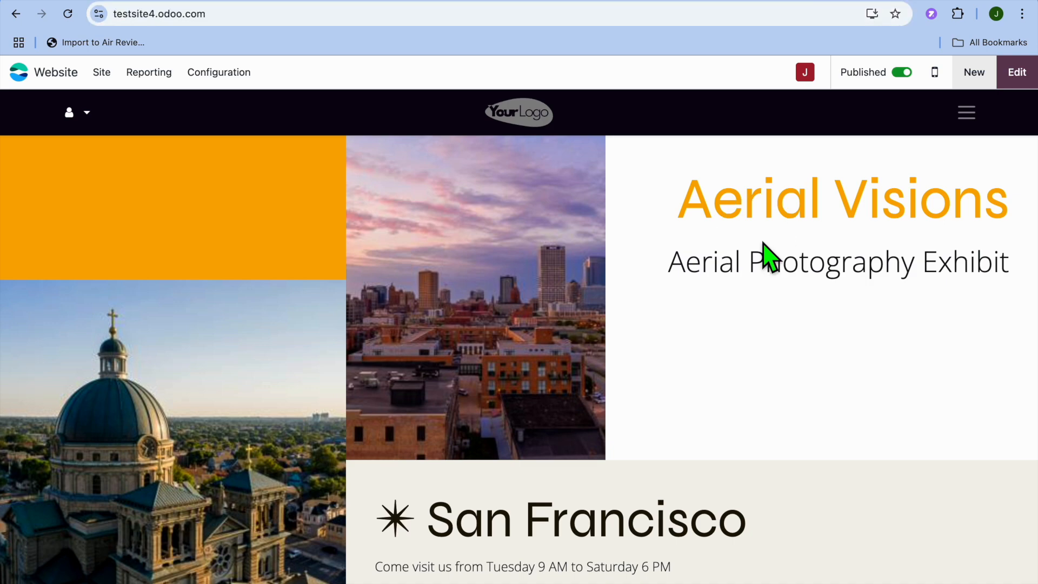
mouse_move(670, 201)
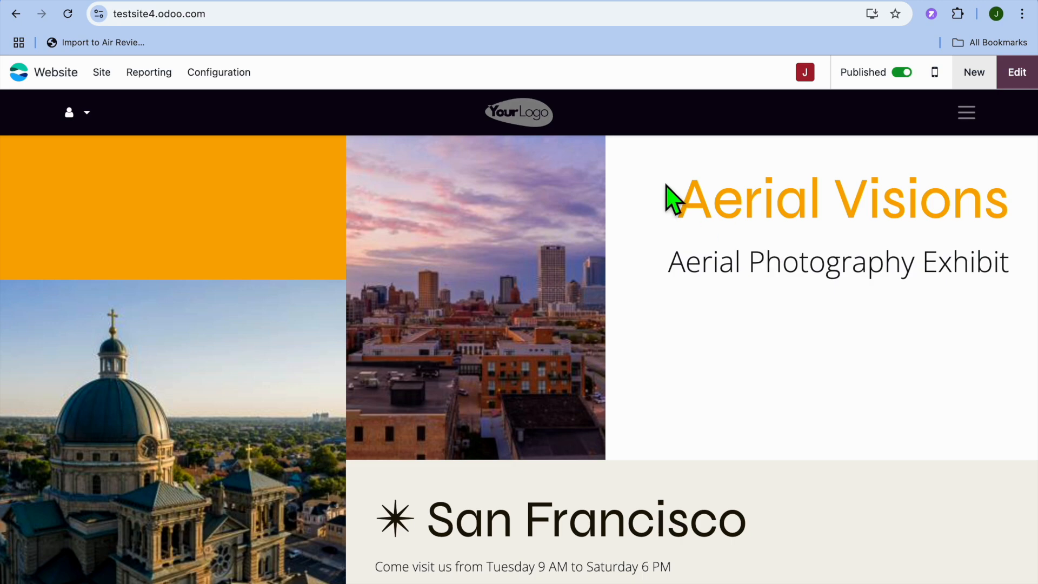